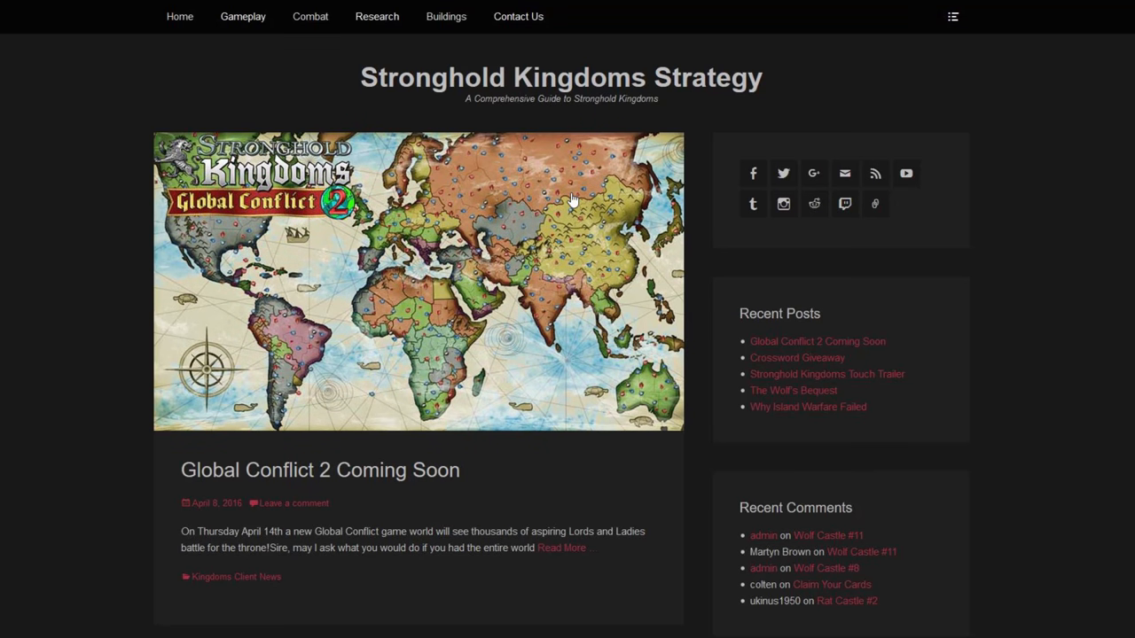
pyautogui.scroll(-3)
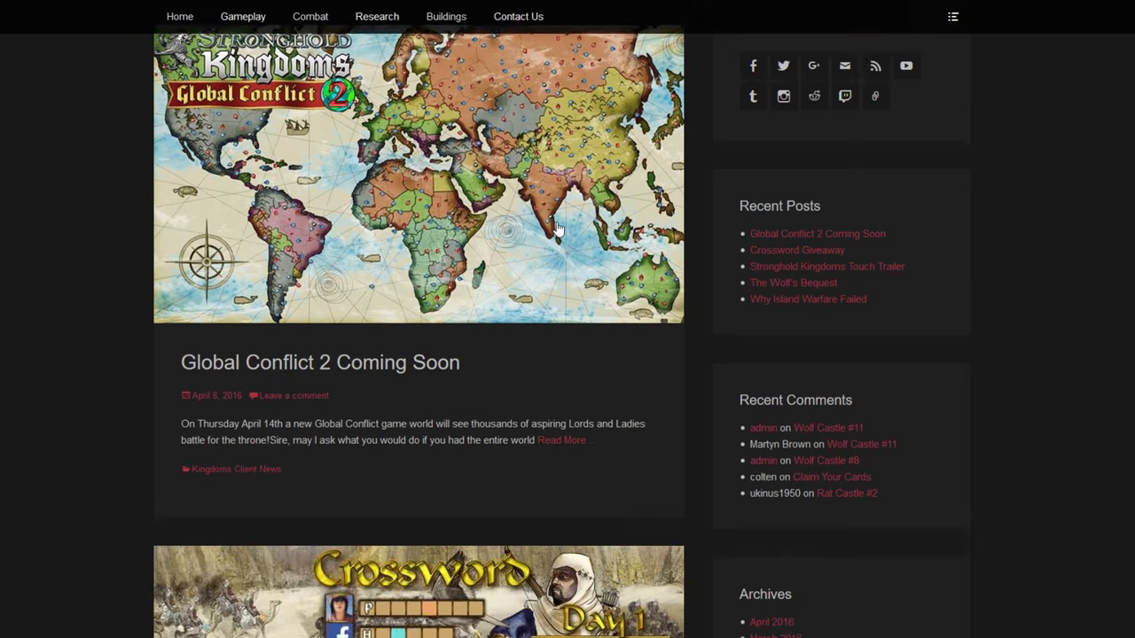
pyautogui.scroll(-3)
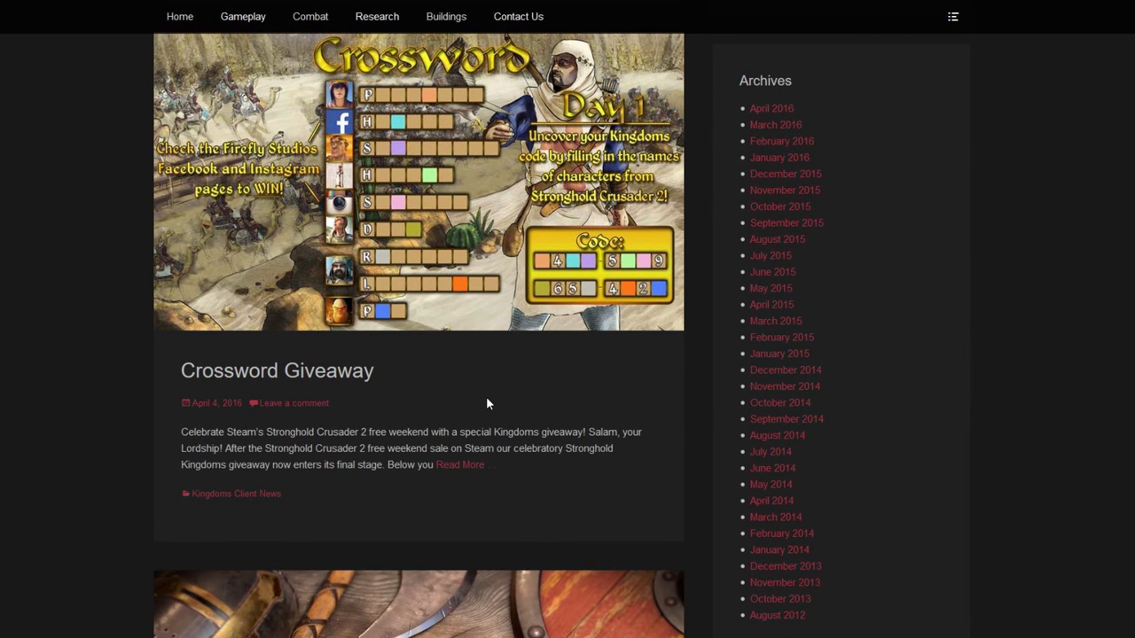
pyautogui.moveTo(387, 547)
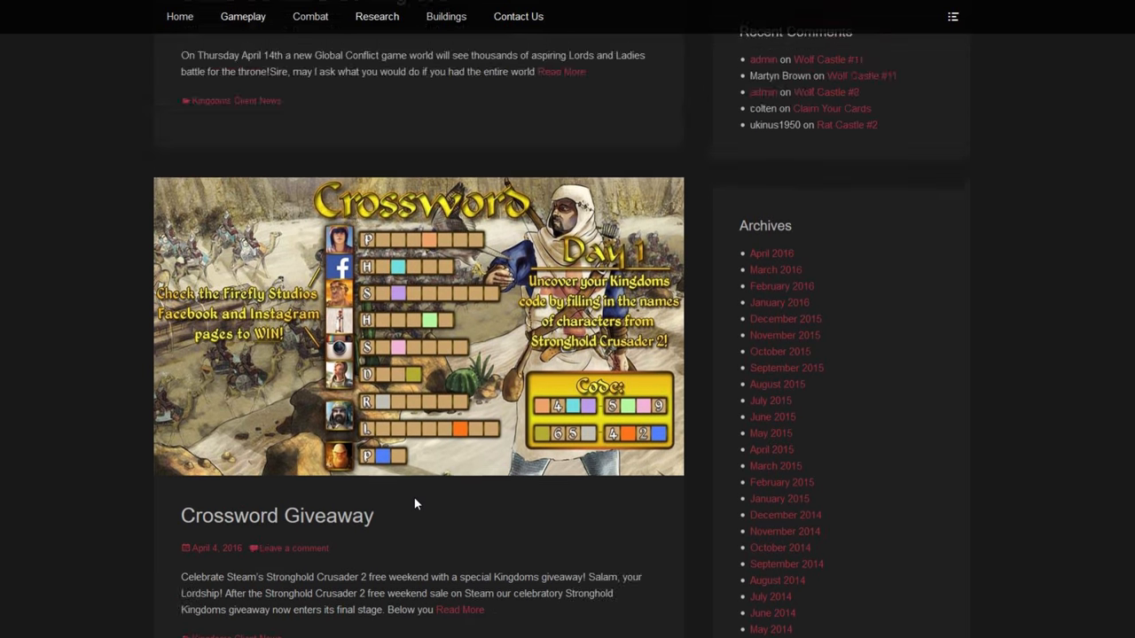
pyautogui.scroll(-3)
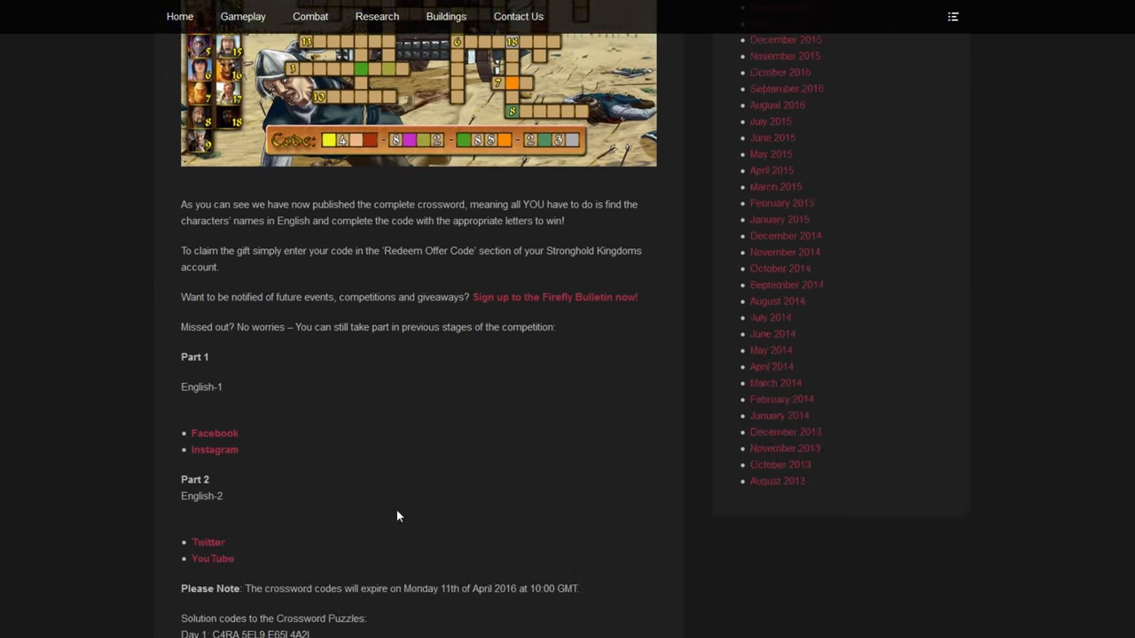
pyautogui.scroll(3)
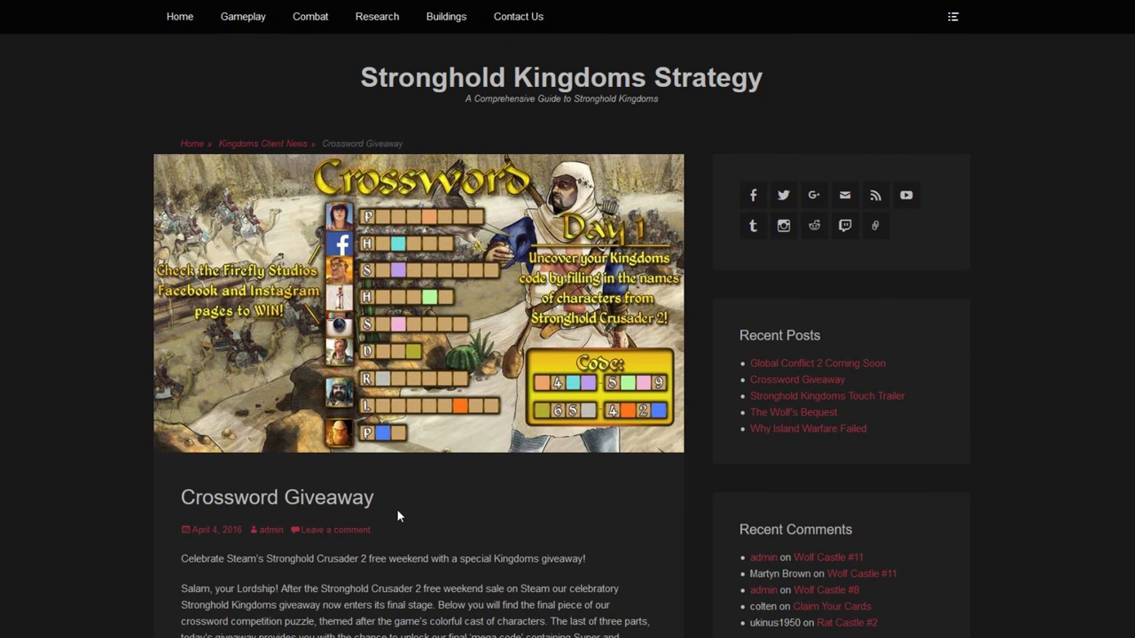
pyautogui.scroll(-3)
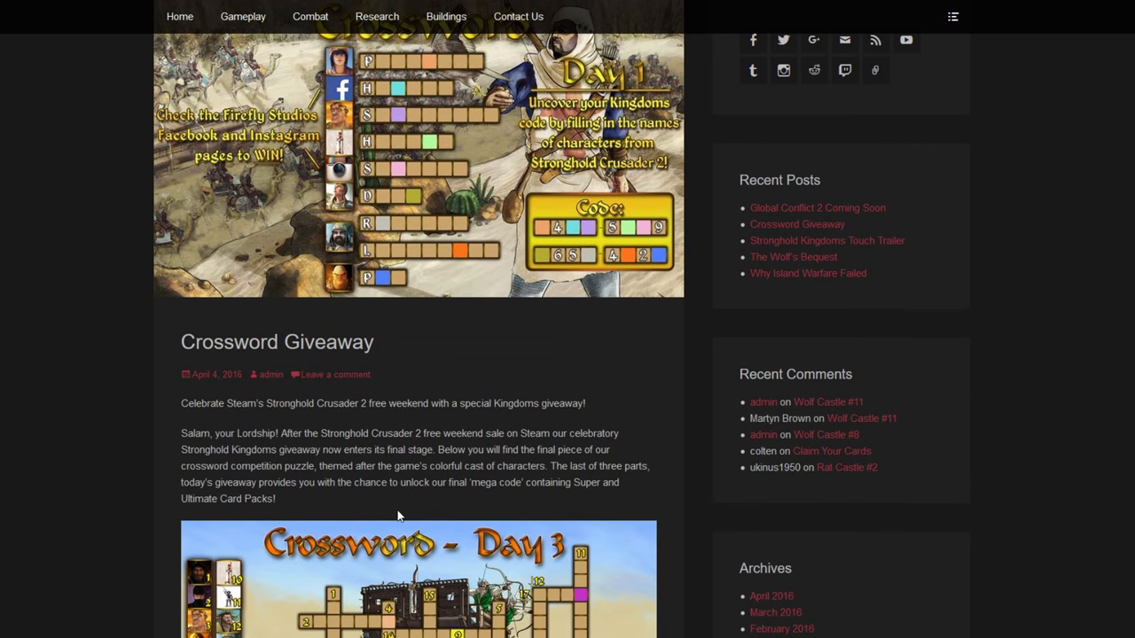
pyautogui.scroll(3)
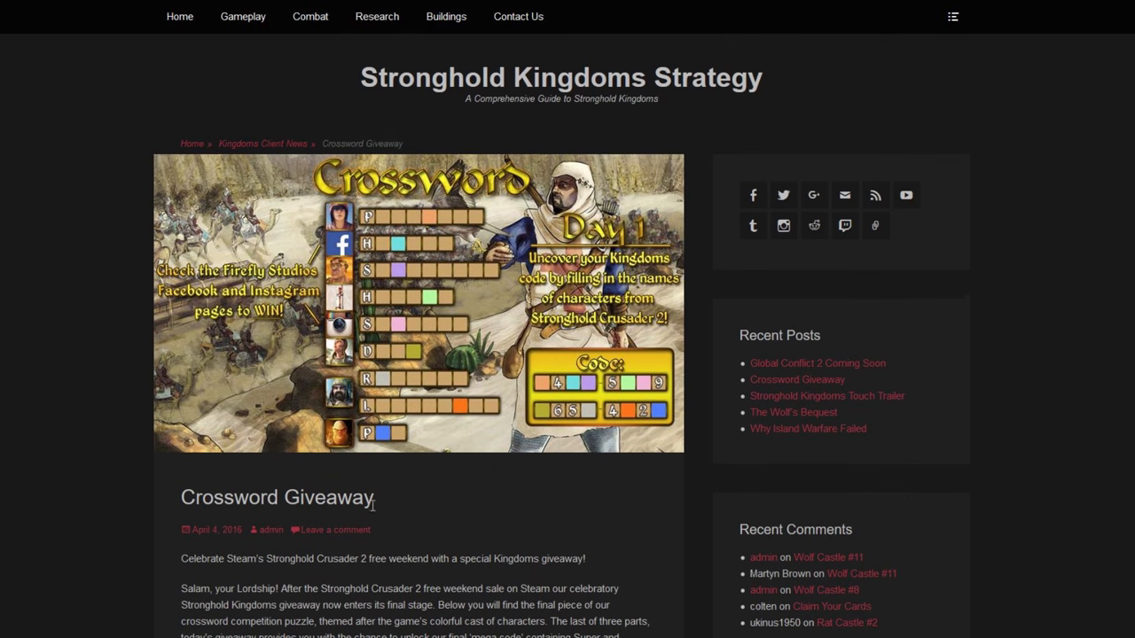
pyautogui.scroll(-3)
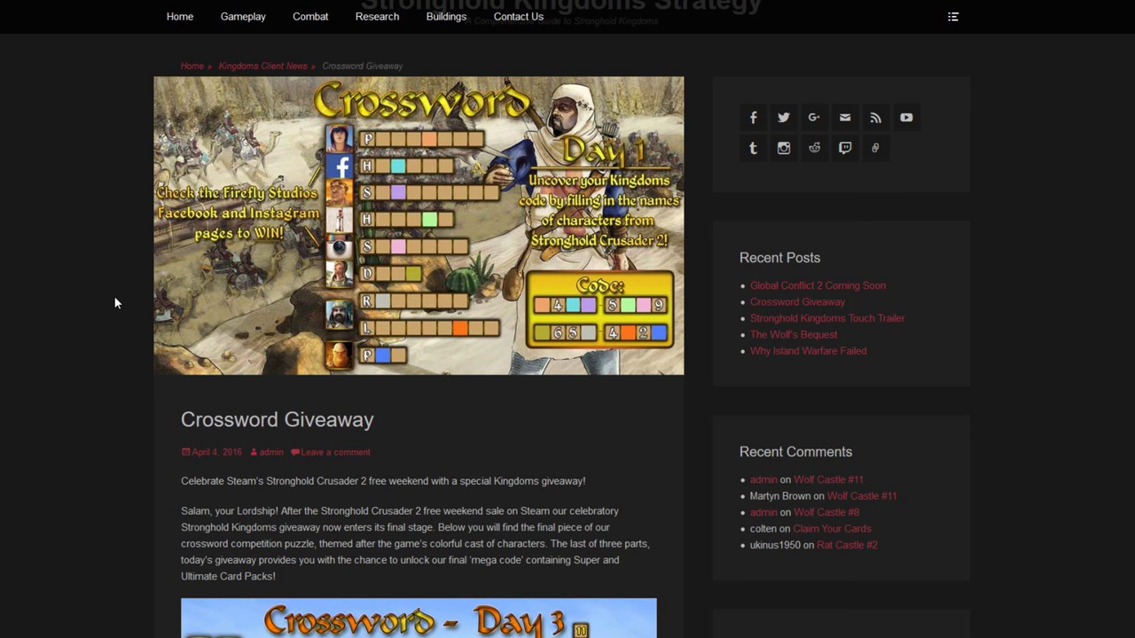
pyautogui.scroll(3)
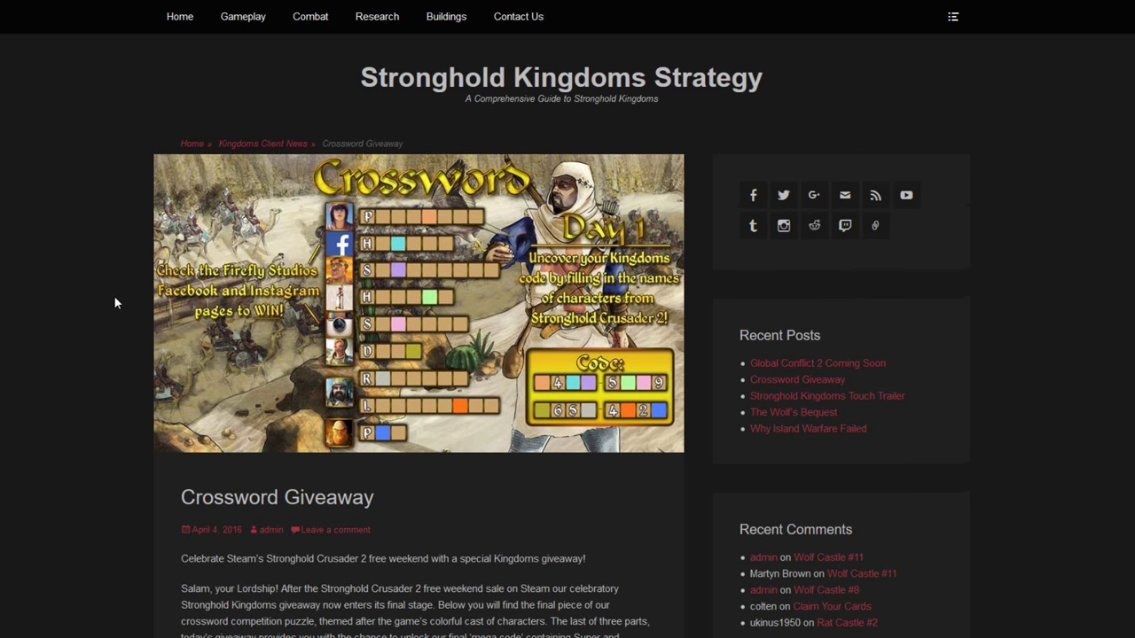
pyautogui.scroll(-3)
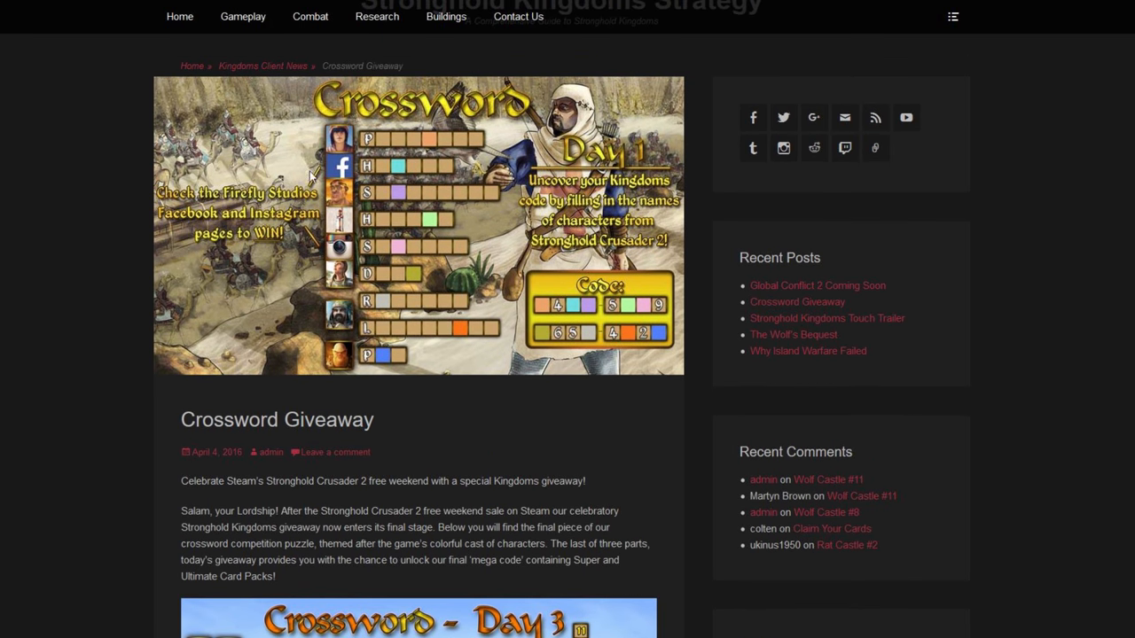
pyautogui.scroll(-3)
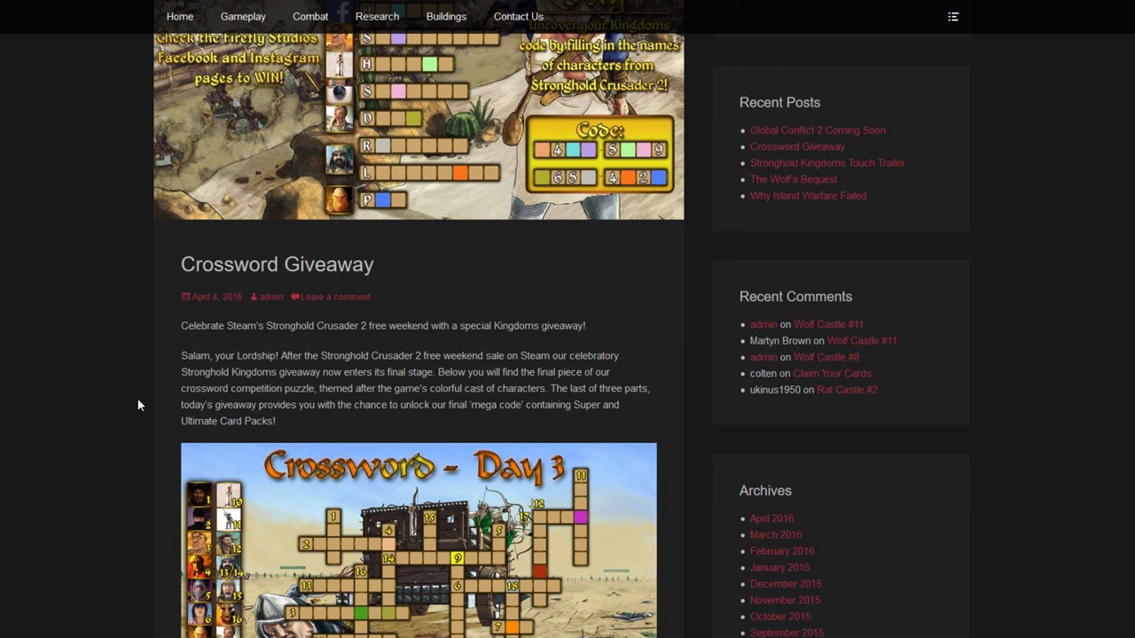
pyautogui.scroll(-3)
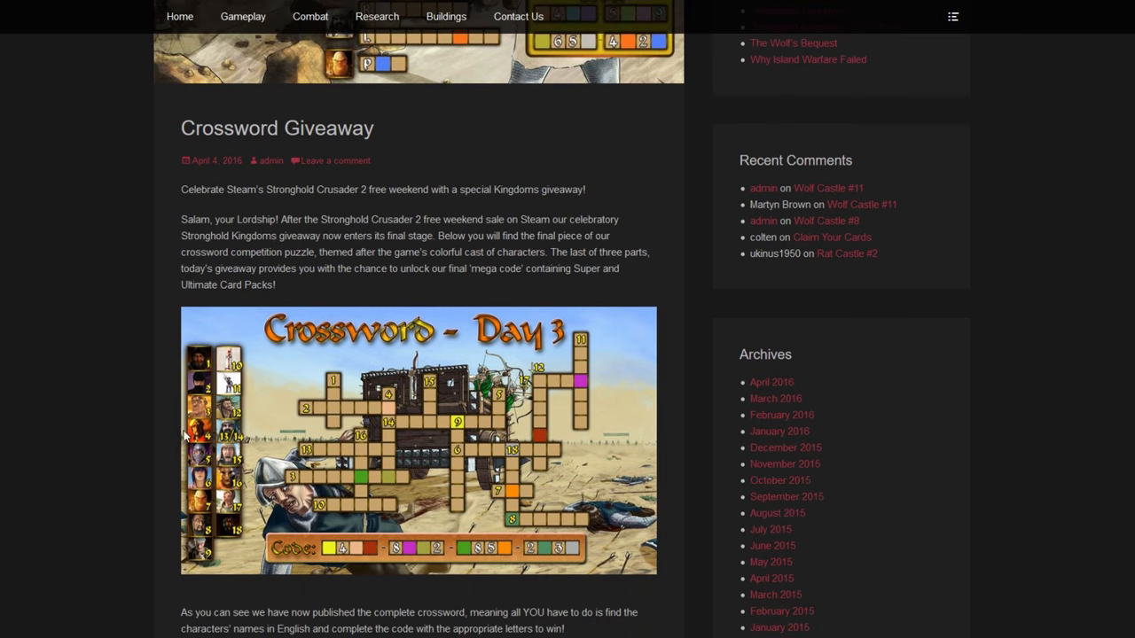
pyautogui.scroll(-3)
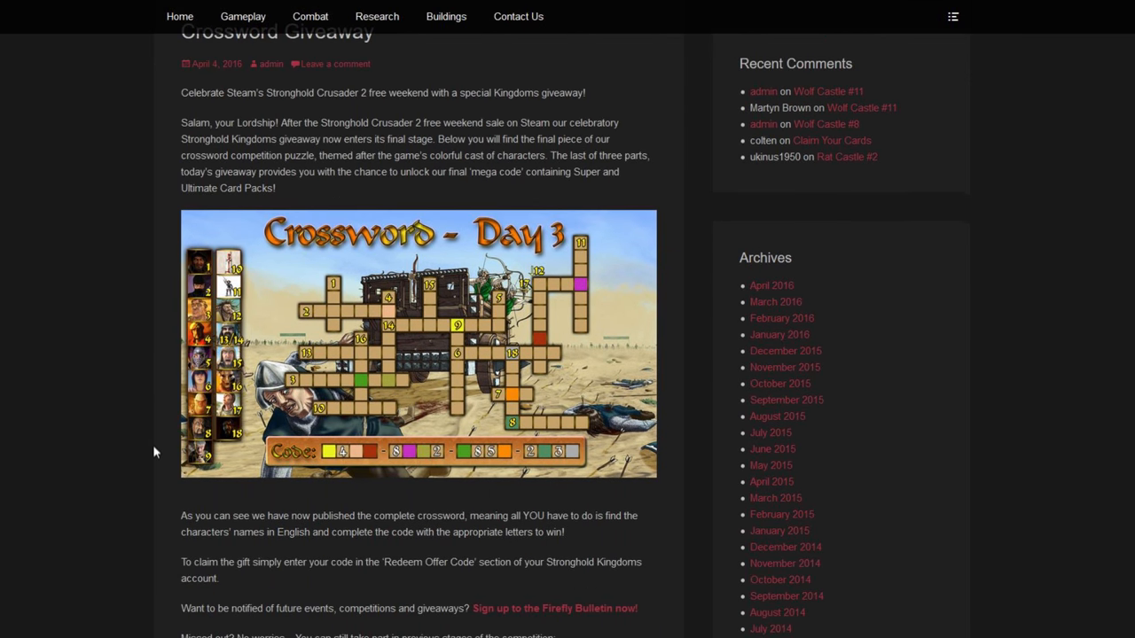
pyautogui.scroll(-3)
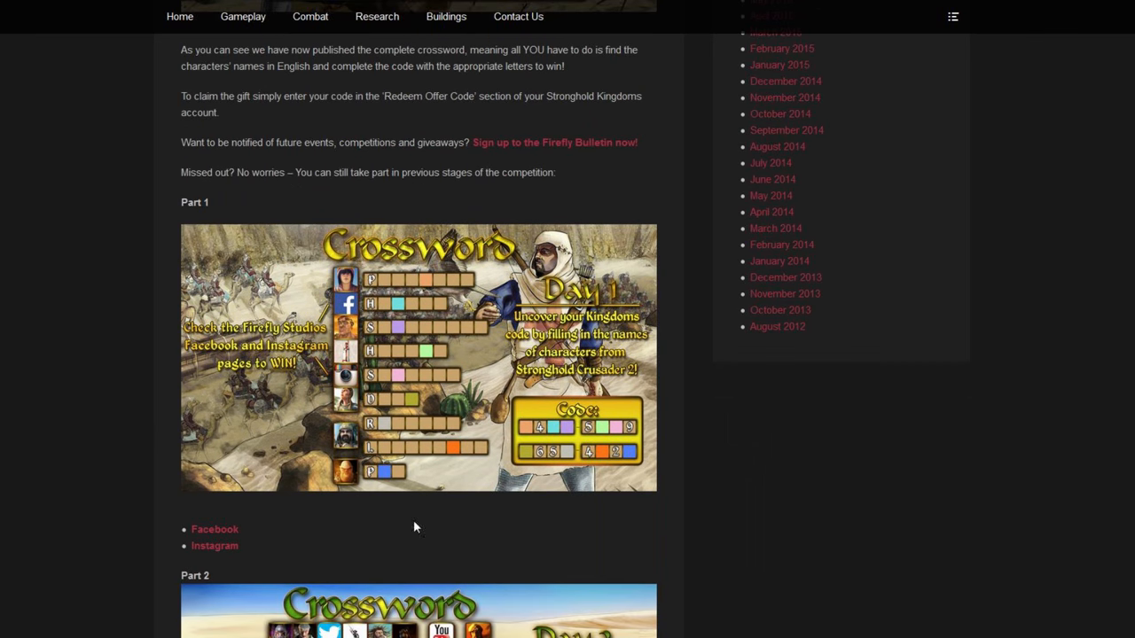
pyautogui.scroll(-3)
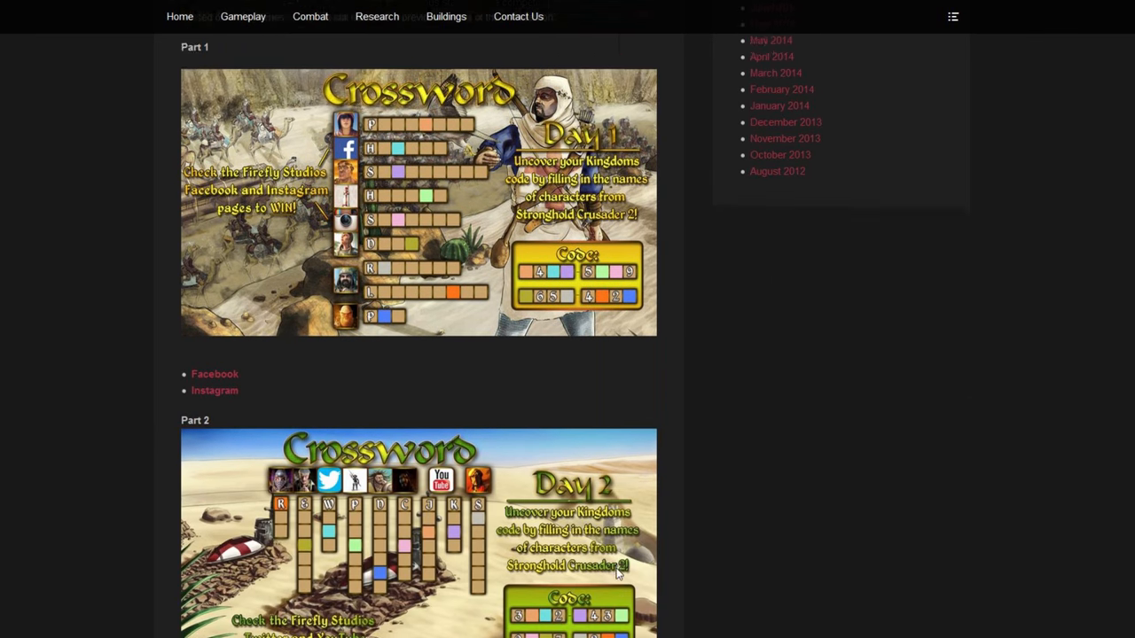
pyautogui.scroll(-3)
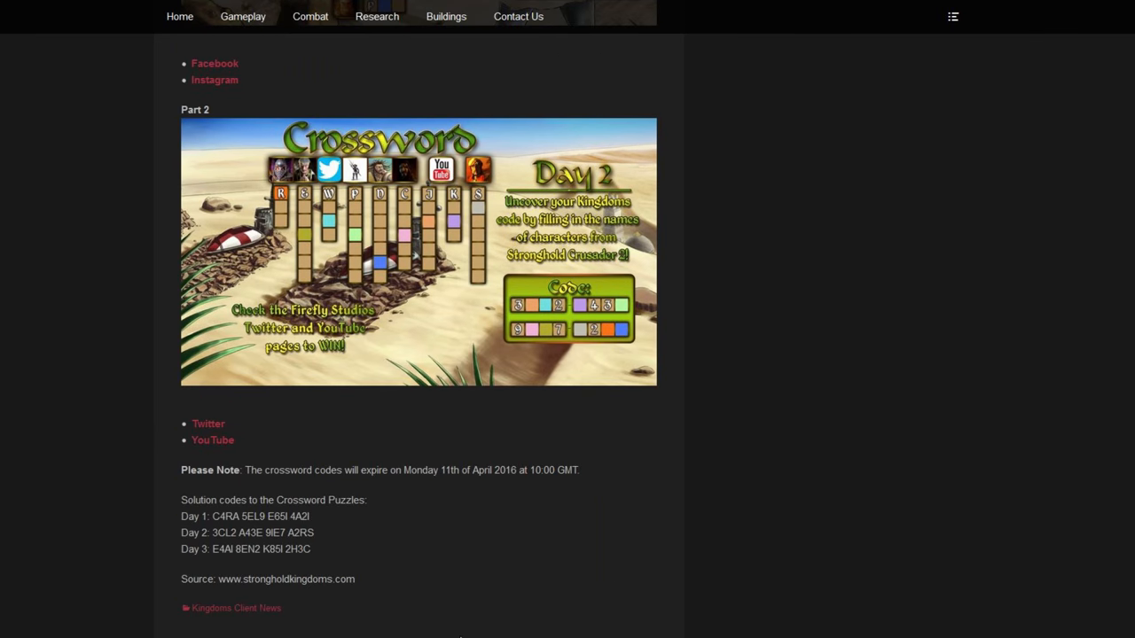
pyautogui.scroll(-3)
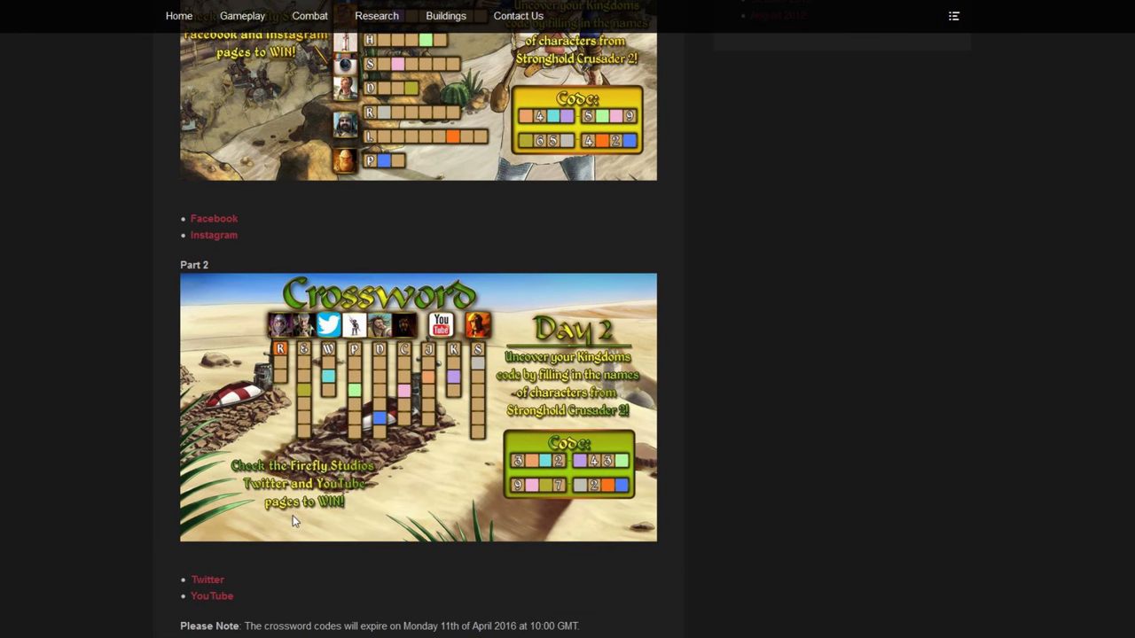
pyautogui.moveTo(421, 471)
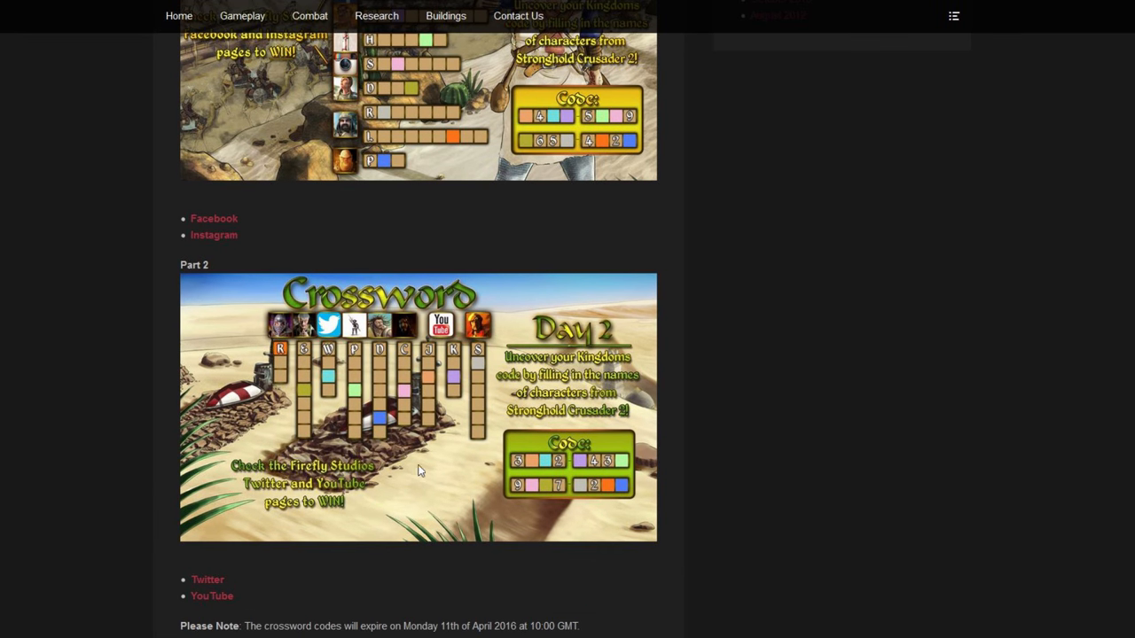
pyautogui.moveTo(432, 476)
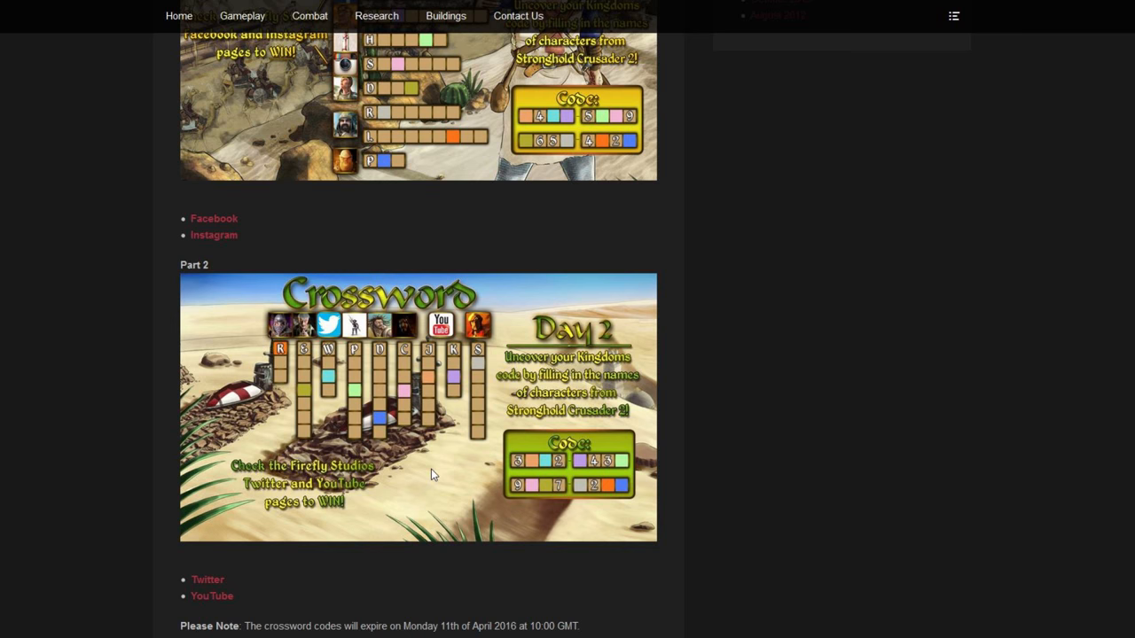
pyautogui.scroll(-3)
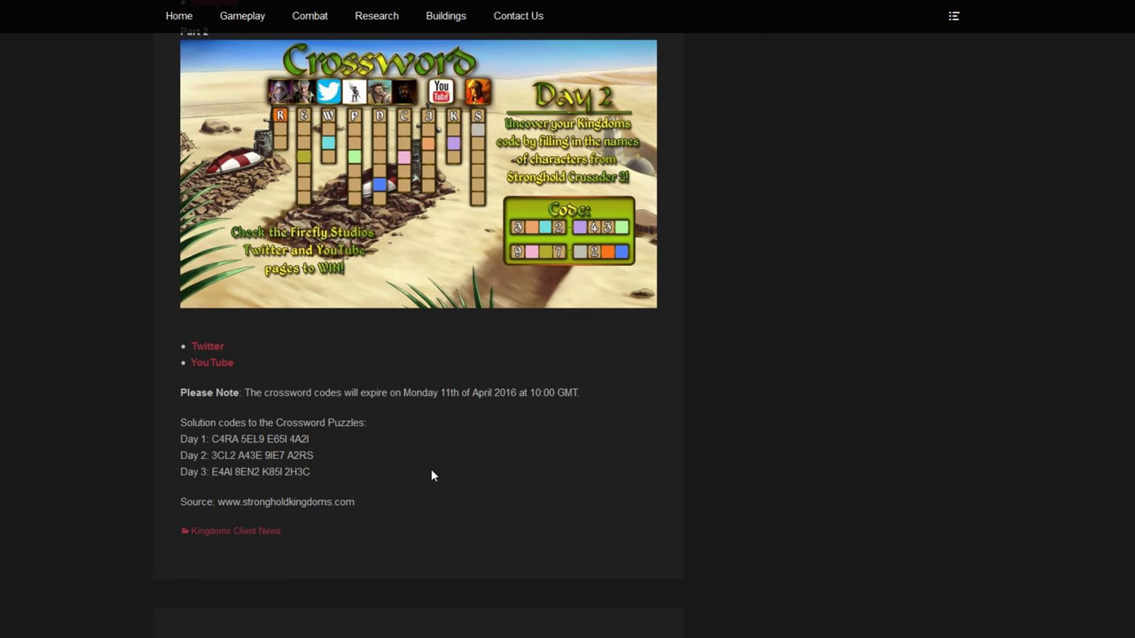
pyautogui.scroll(-3)
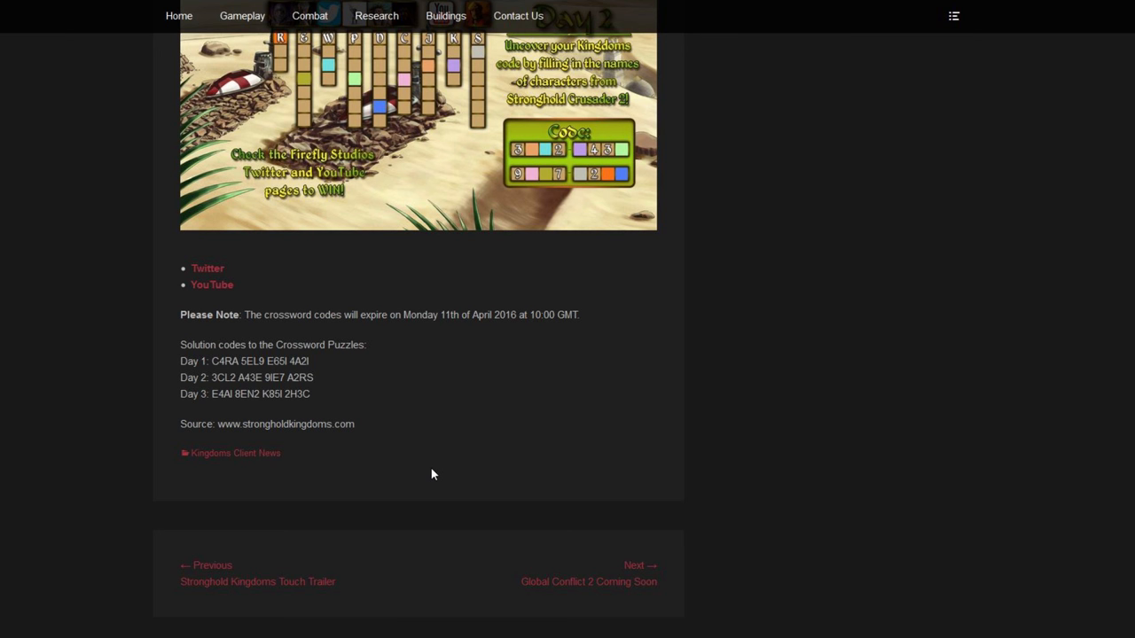
pyautogui.moveTo(503, 518)
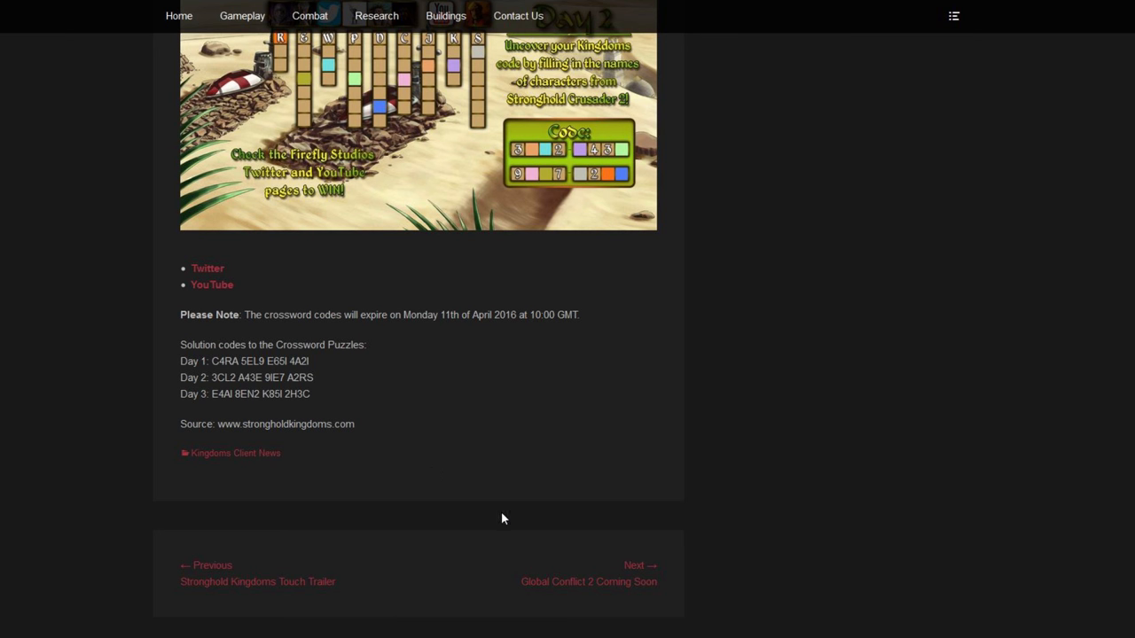
pyautogui.moveTo(869, 543)
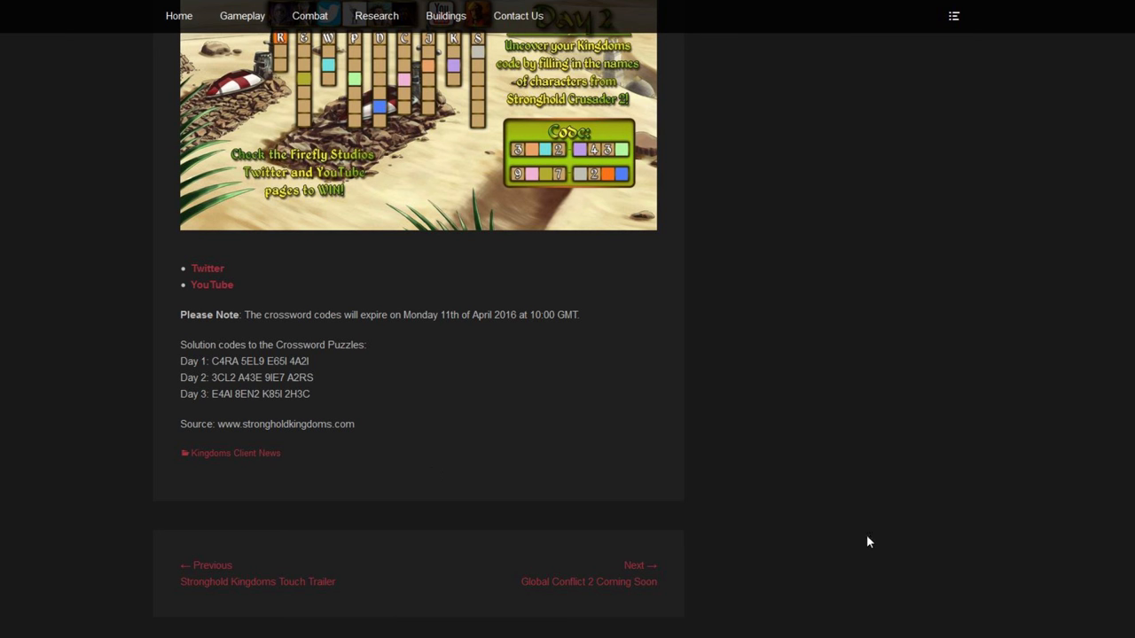
pyautogui.scroll(3)
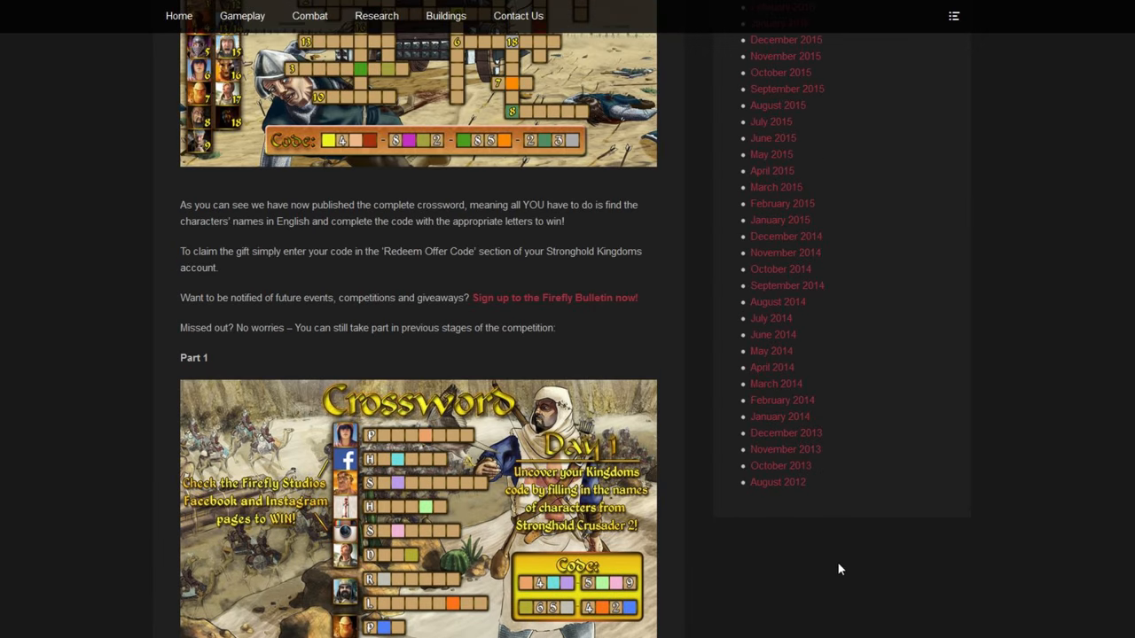
pyautogui.scroll(3)
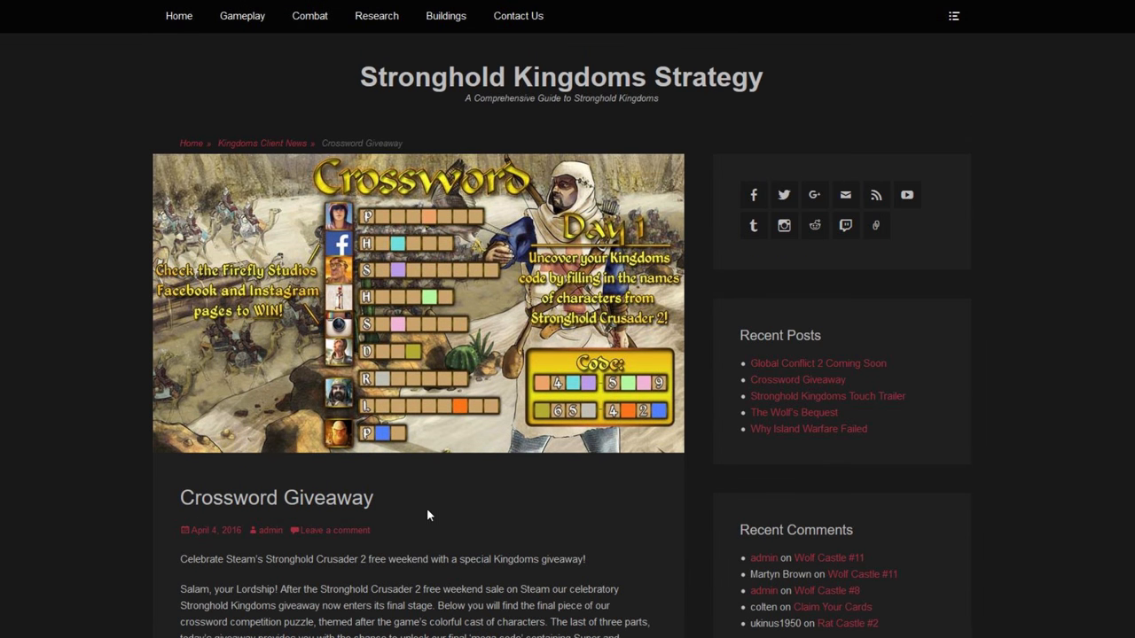
pyautogui.moveTo(139, 399)
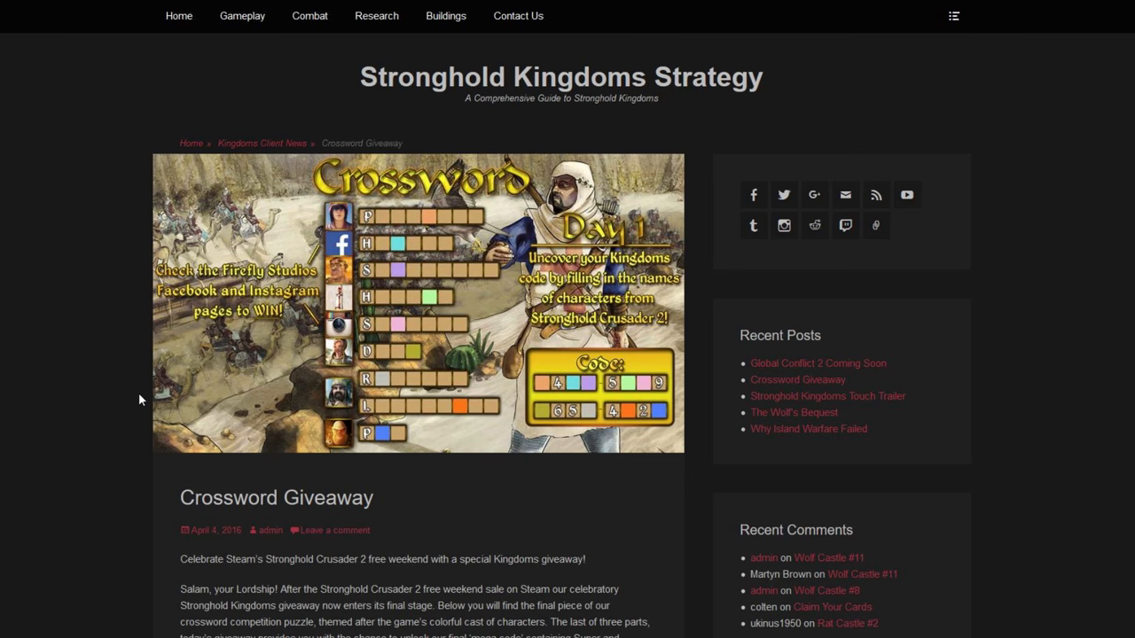
pyautogui.scroll(-3)
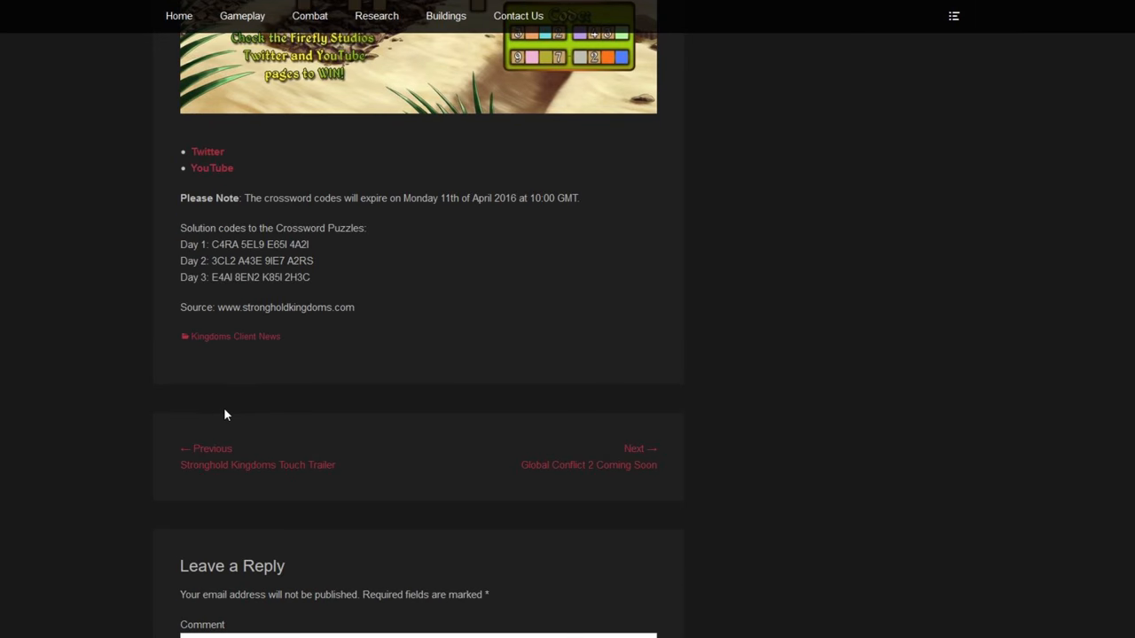
pyautogui.scroll(3)
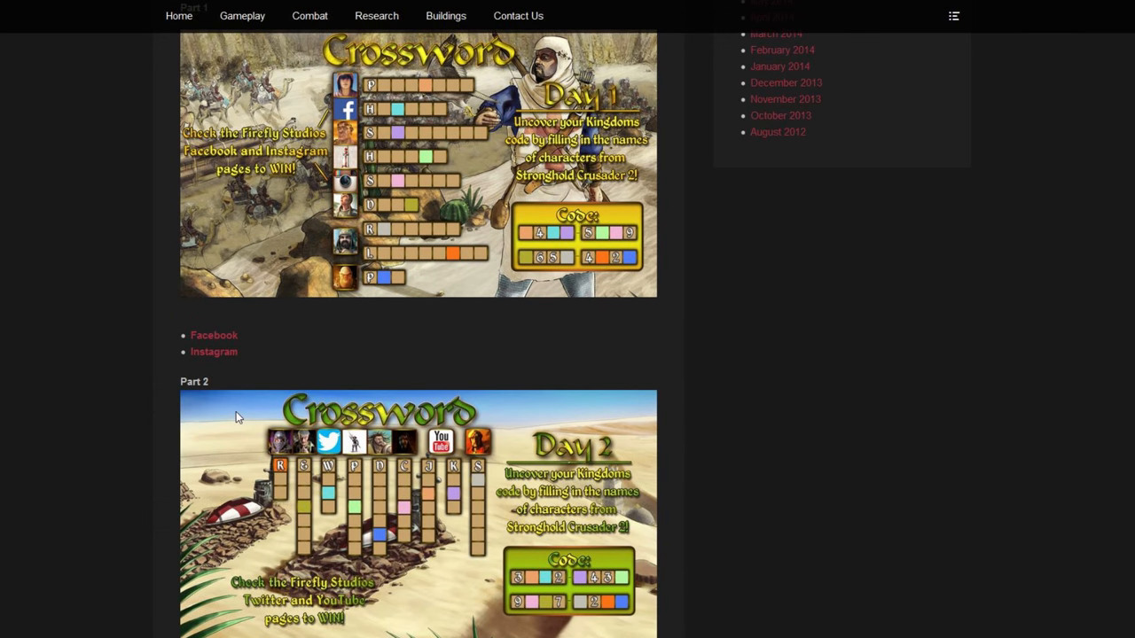
pyautogui.moveTo(330, 409)
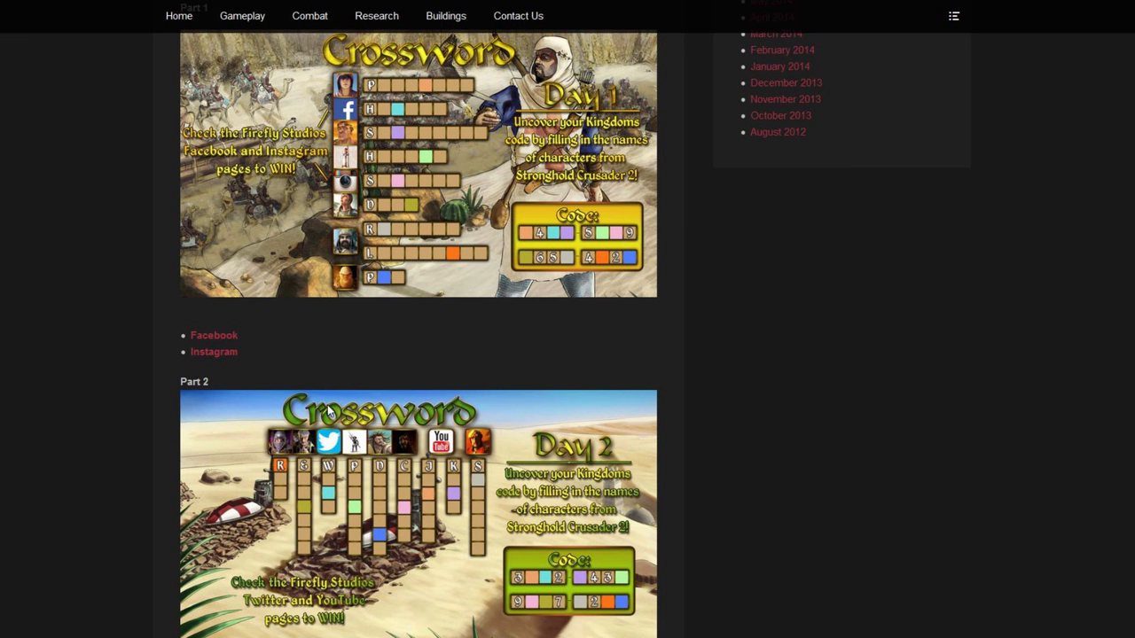
pyautogui.scroll(-3)
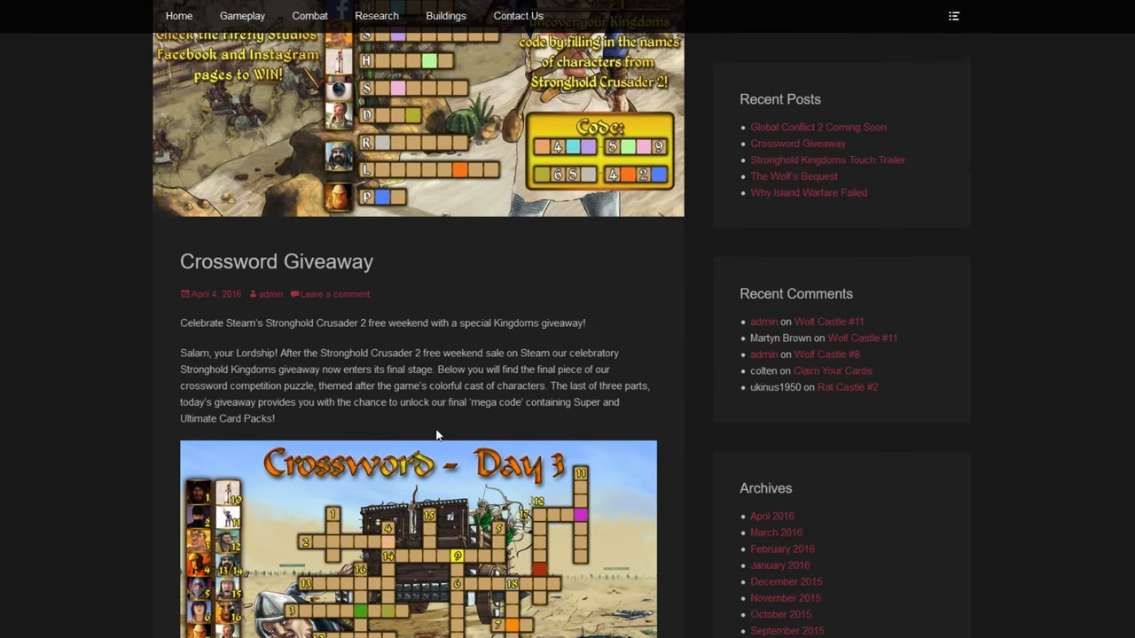
pyautogui.scroll(-3)
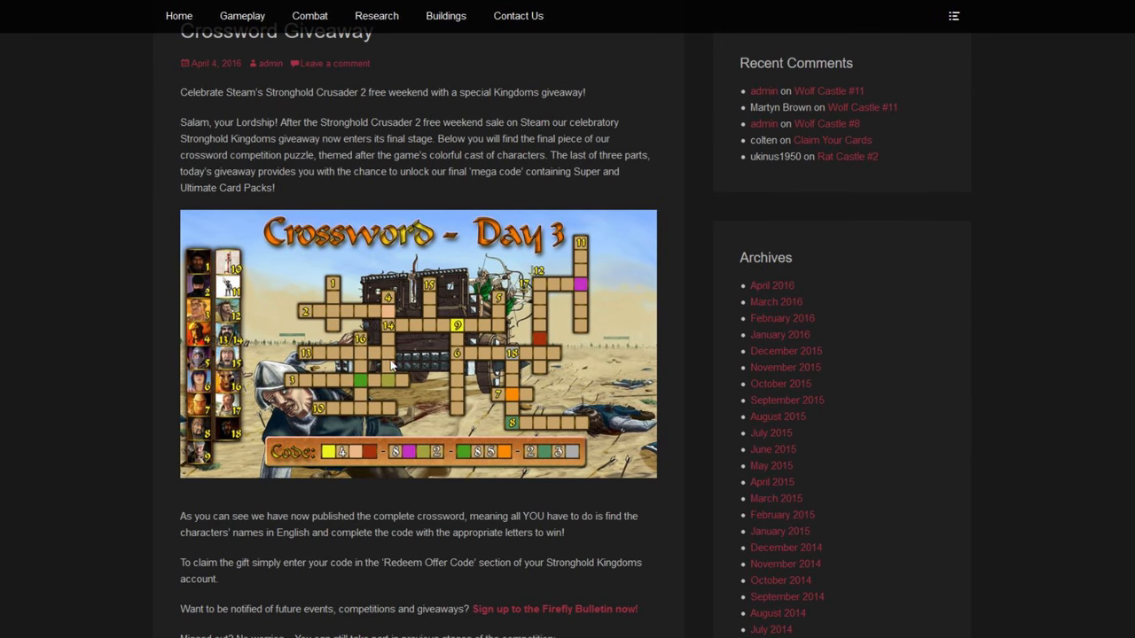
pyautogui.scroll(-3)
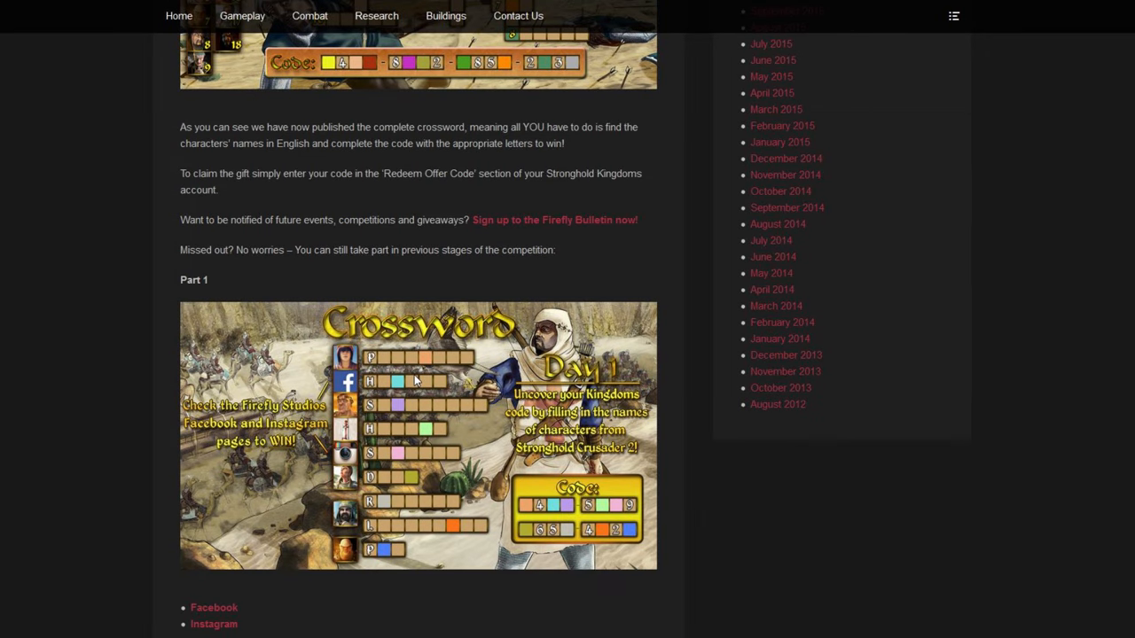
pyautogui.scroll(-3)
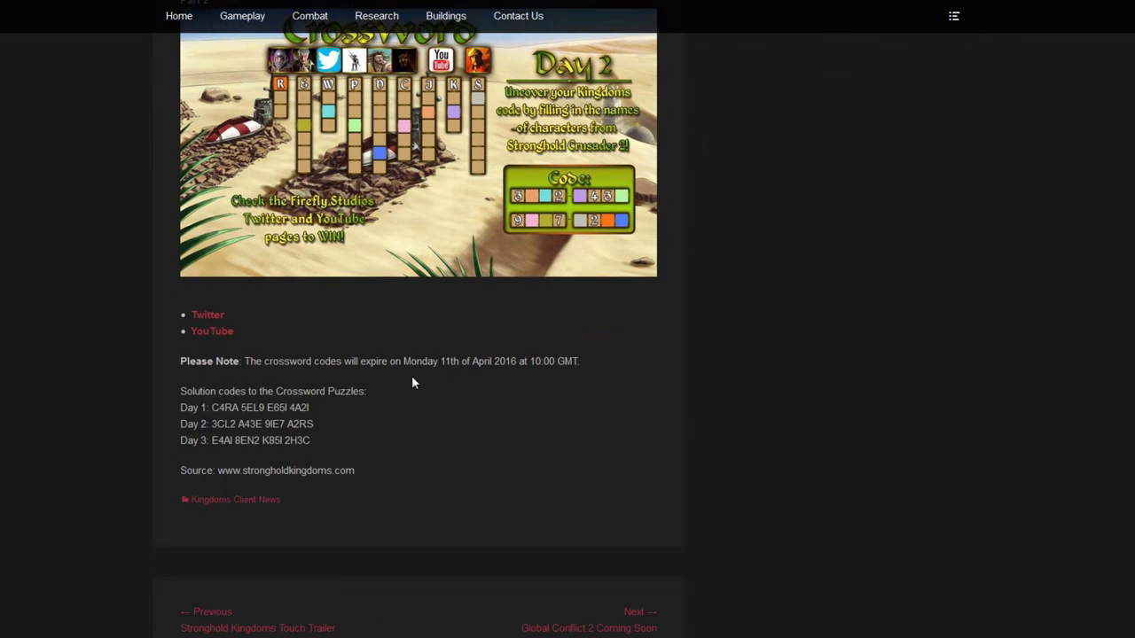
pyautogui.scroll(3)
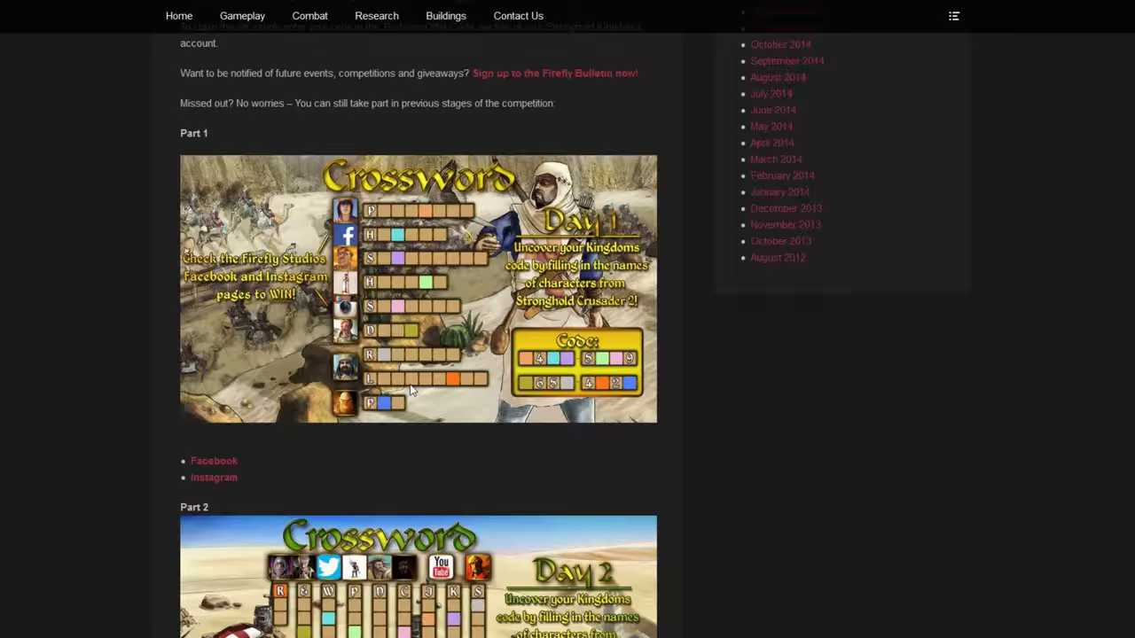
pyautogui.scroll(3)
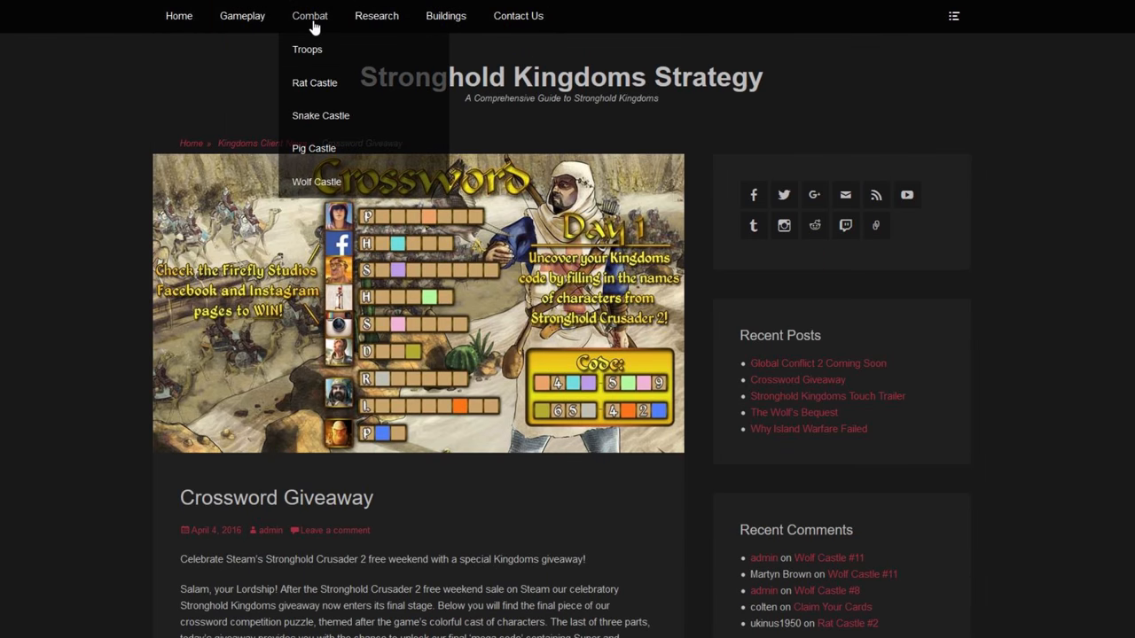
pyautogui.scroll(-3)
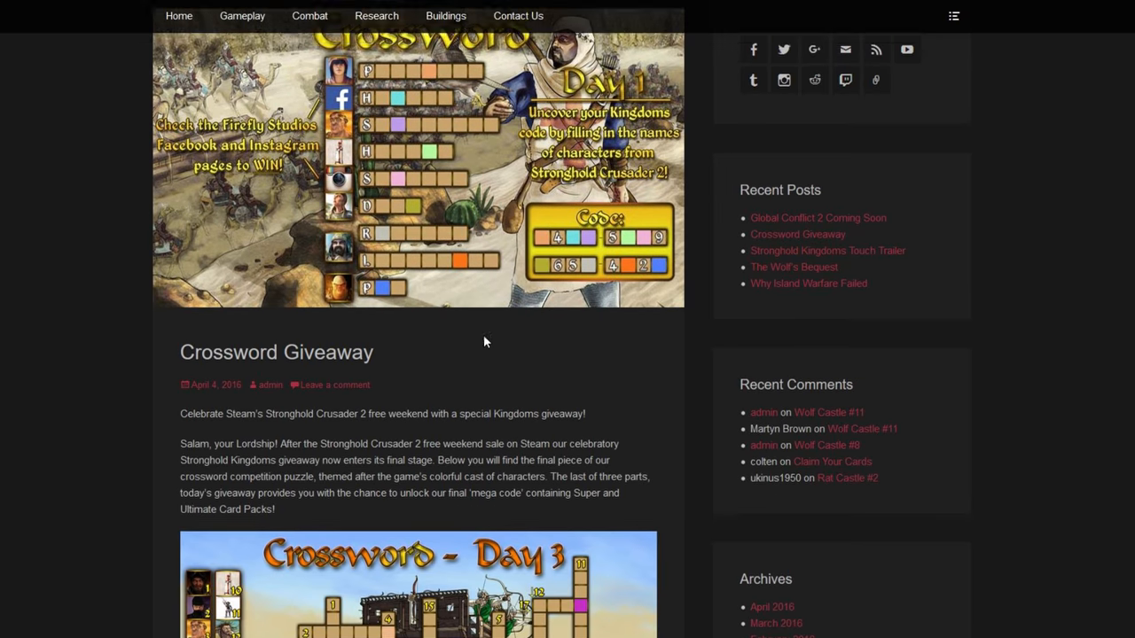
pyautogui.scroll(3)
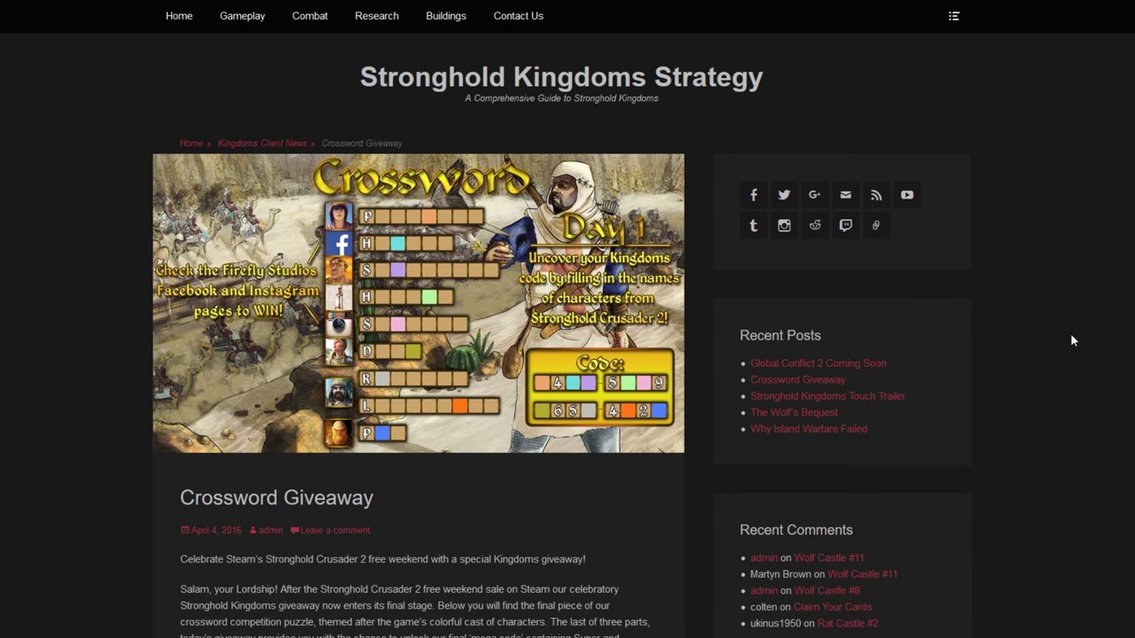
pyautogui.scroll(-3)
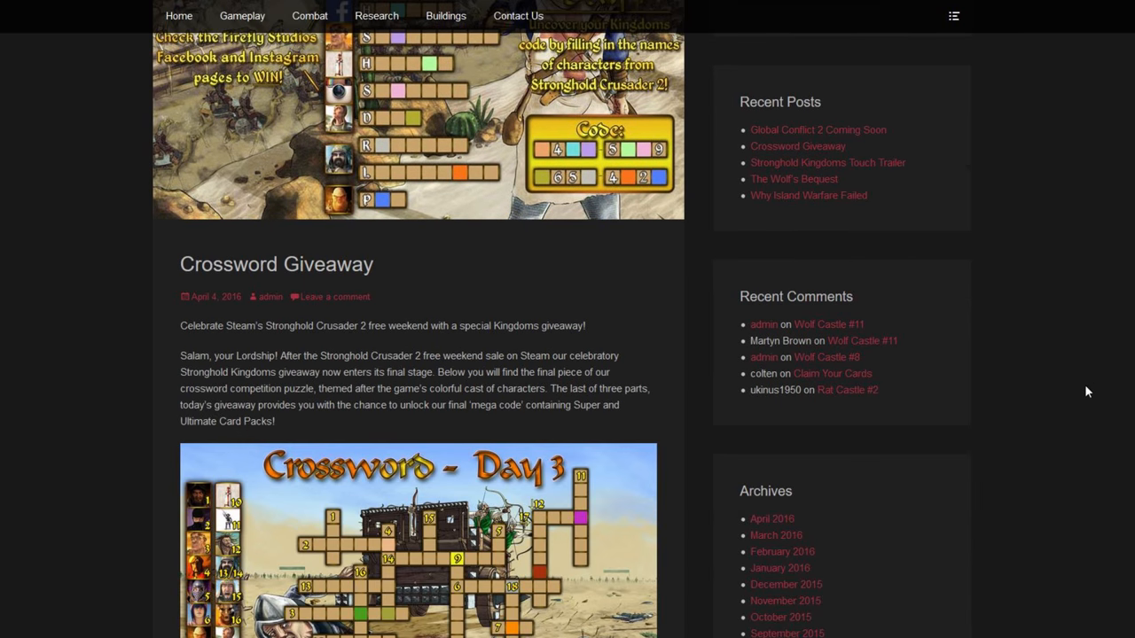
pyautogui.scroll(3)
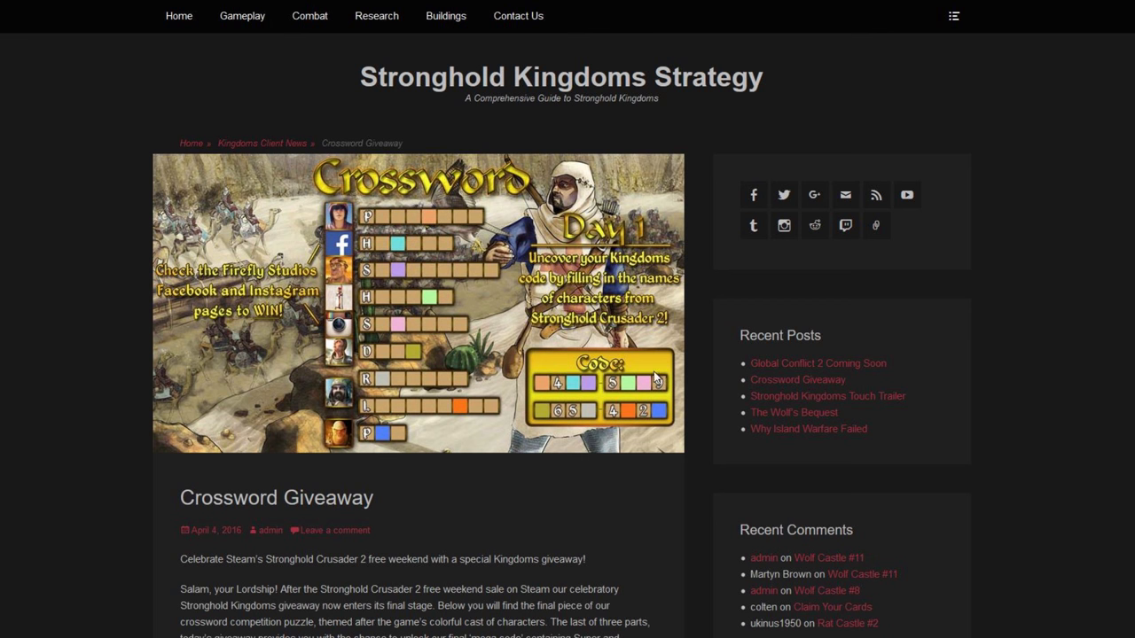
pyautogui.moveTo(114, 440)
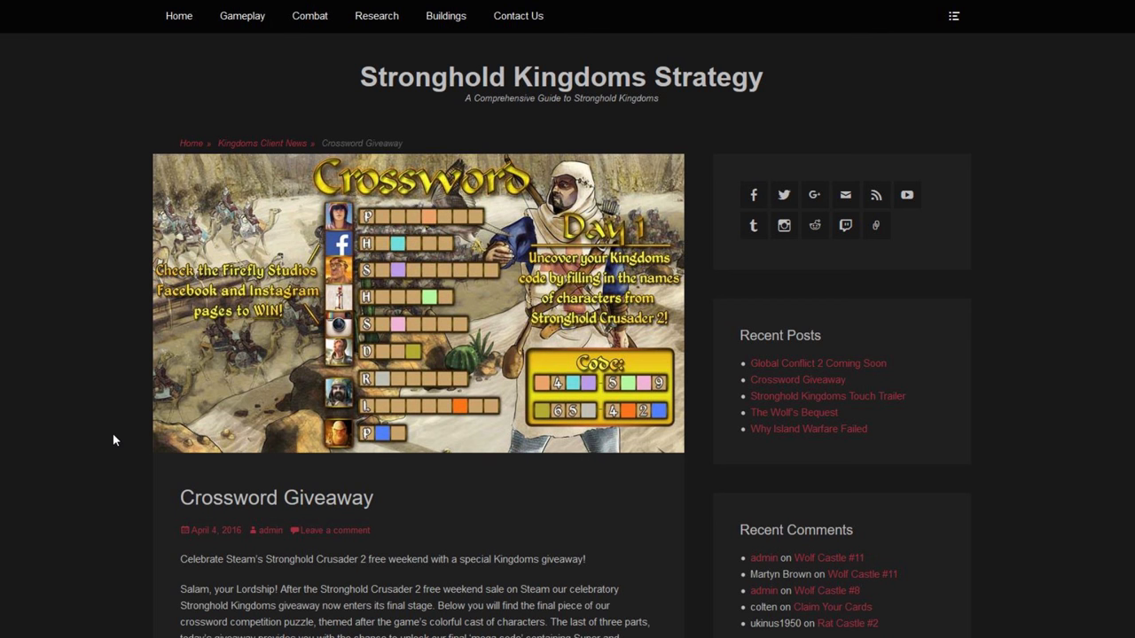
pyautogui.moveTo(283, 282)
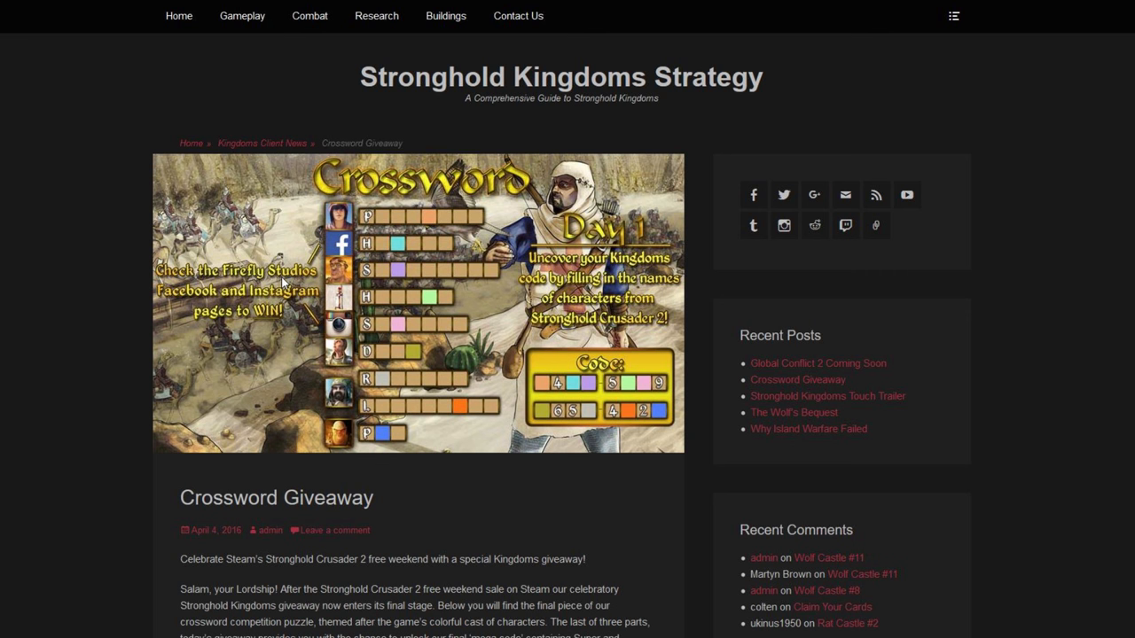
pyautogui.moveTo(298, 474)
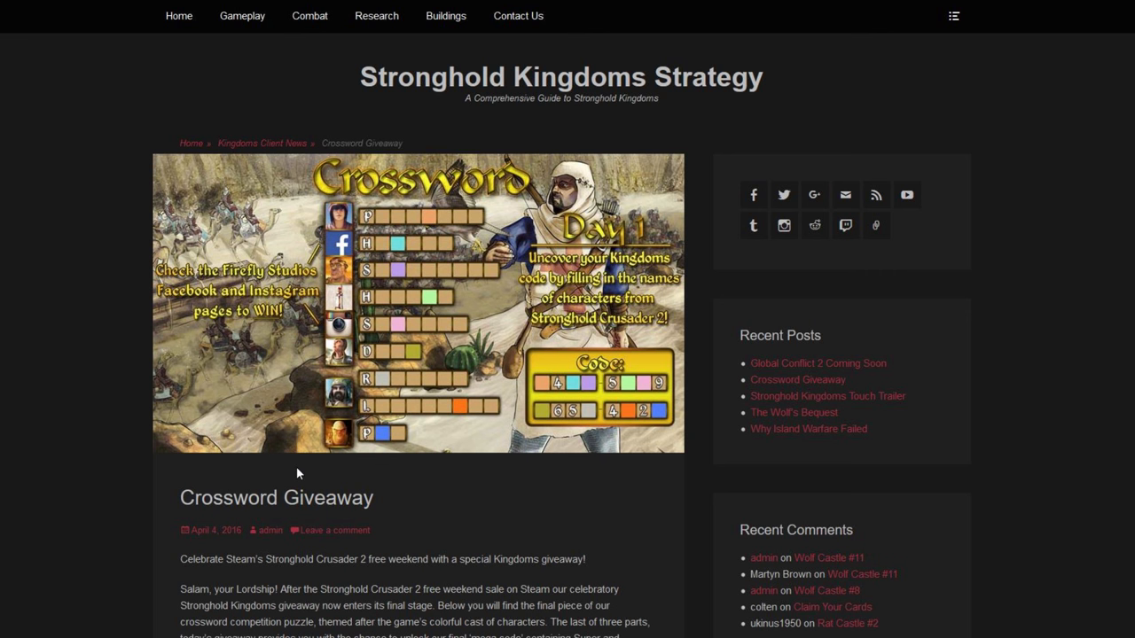
pyautogui.scroll(-3)
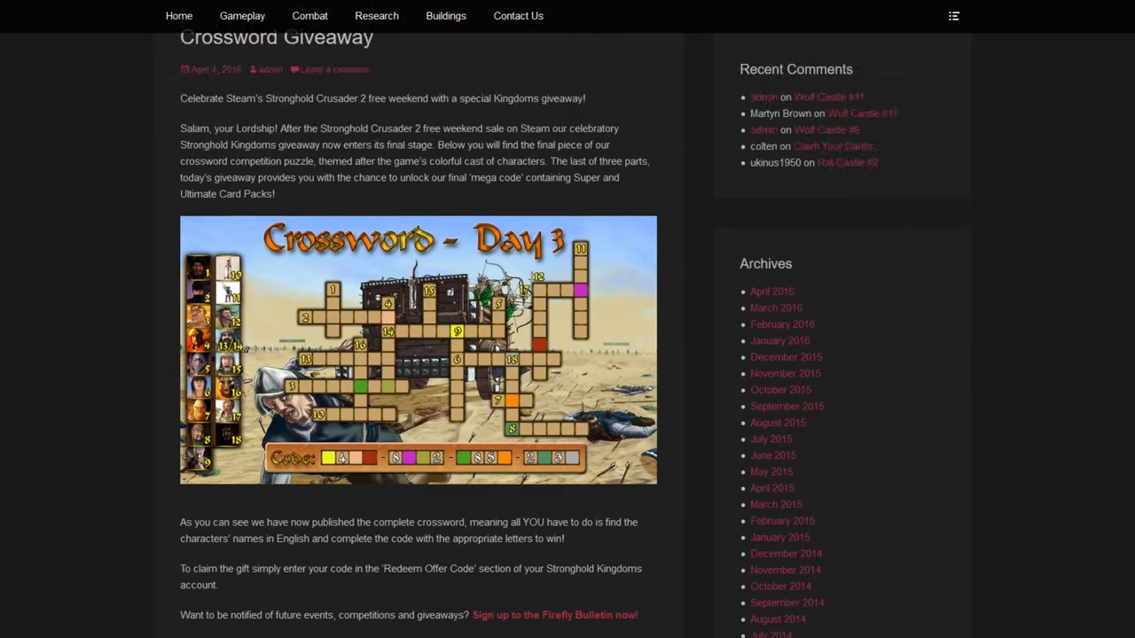
pyautogui.scroll(-3)
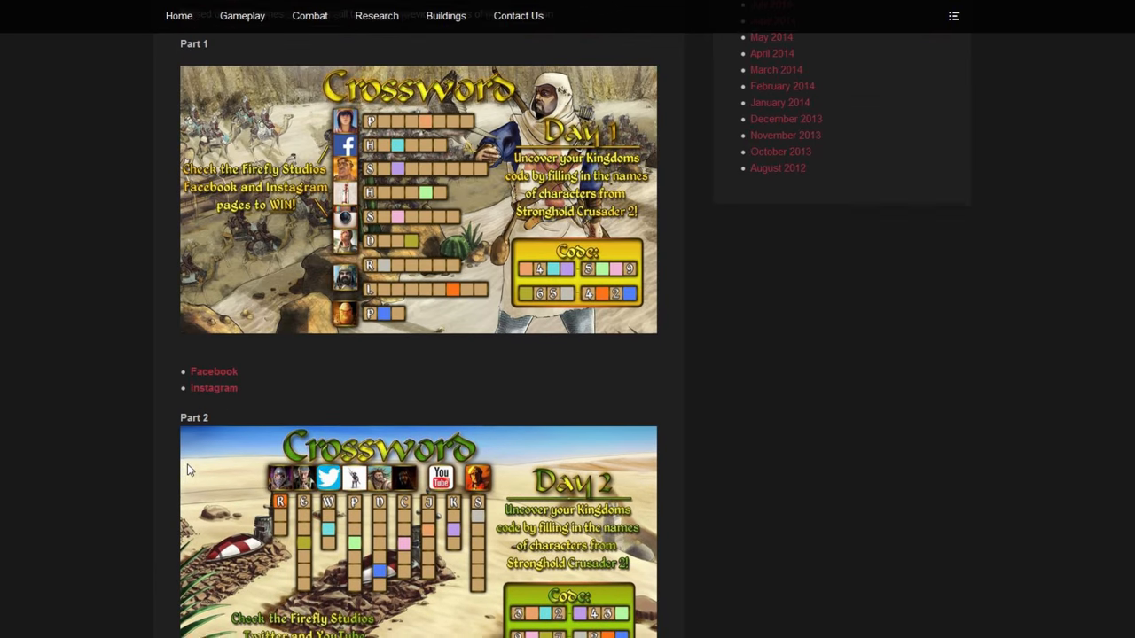
pyautogui.scroll(-3)
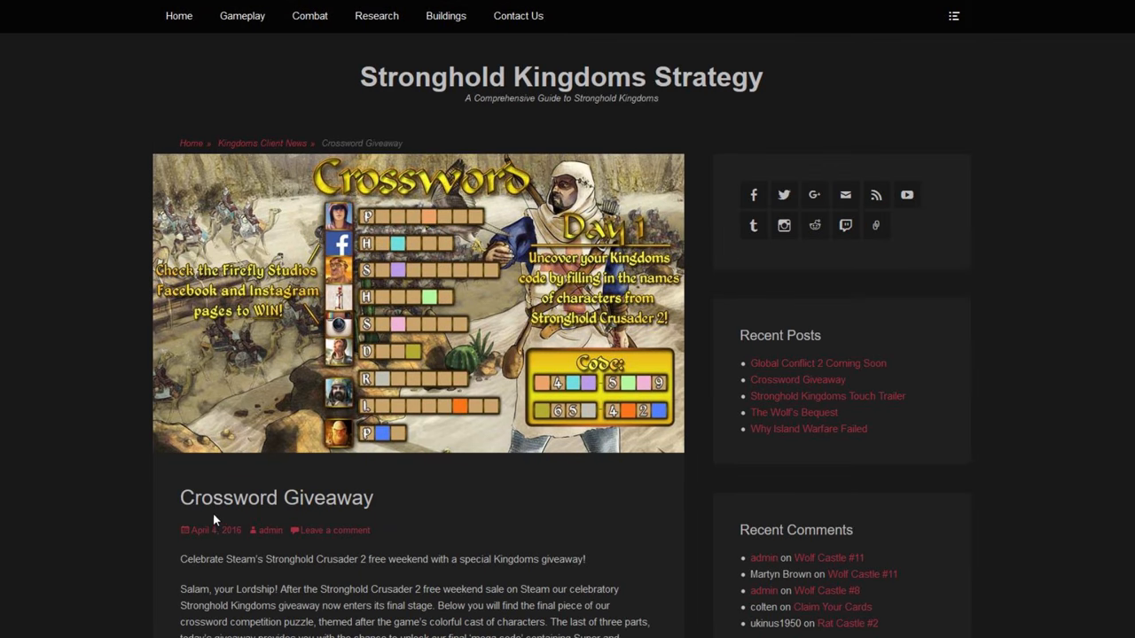
pyautogui.moveTo(181, 314)
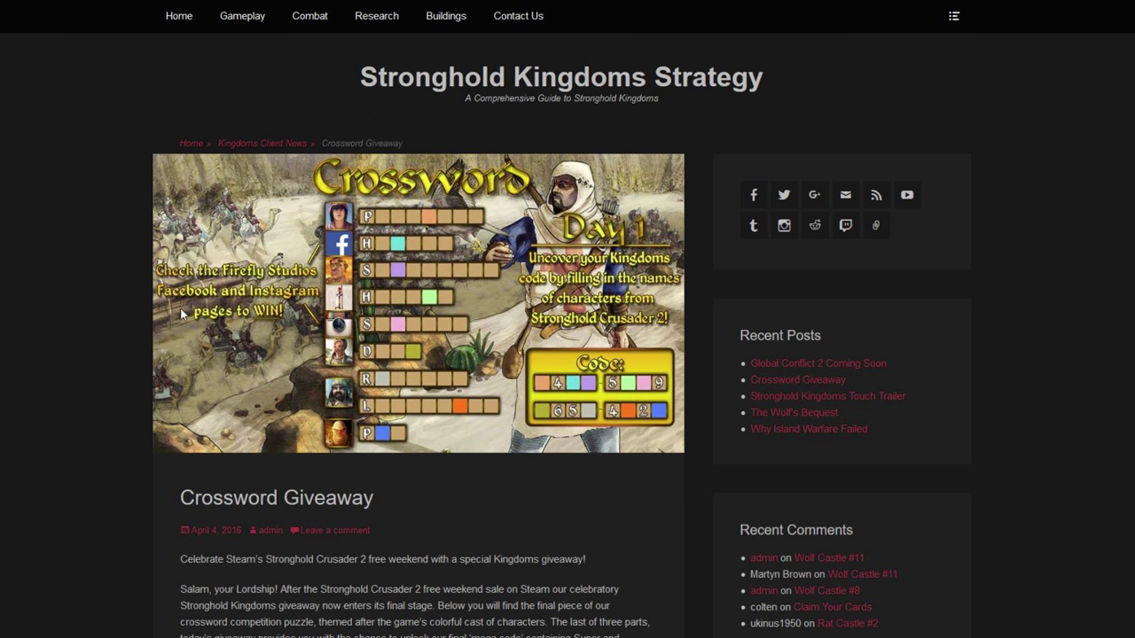
pyautogui.moveTo(1075, 281)
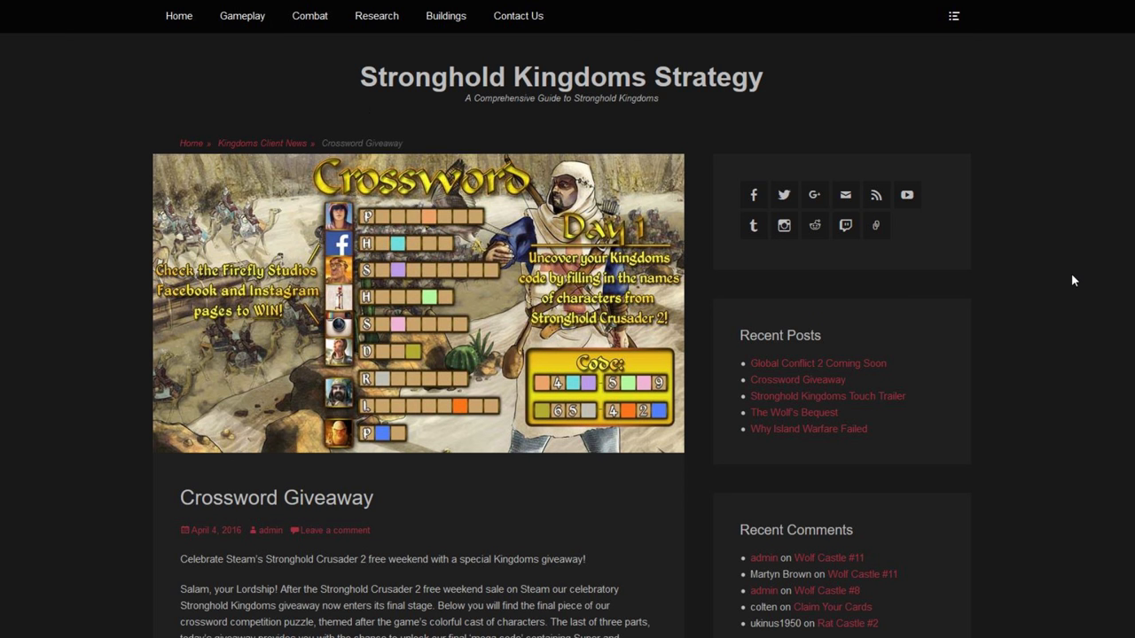
pyautogui.moveTo(436, 199)
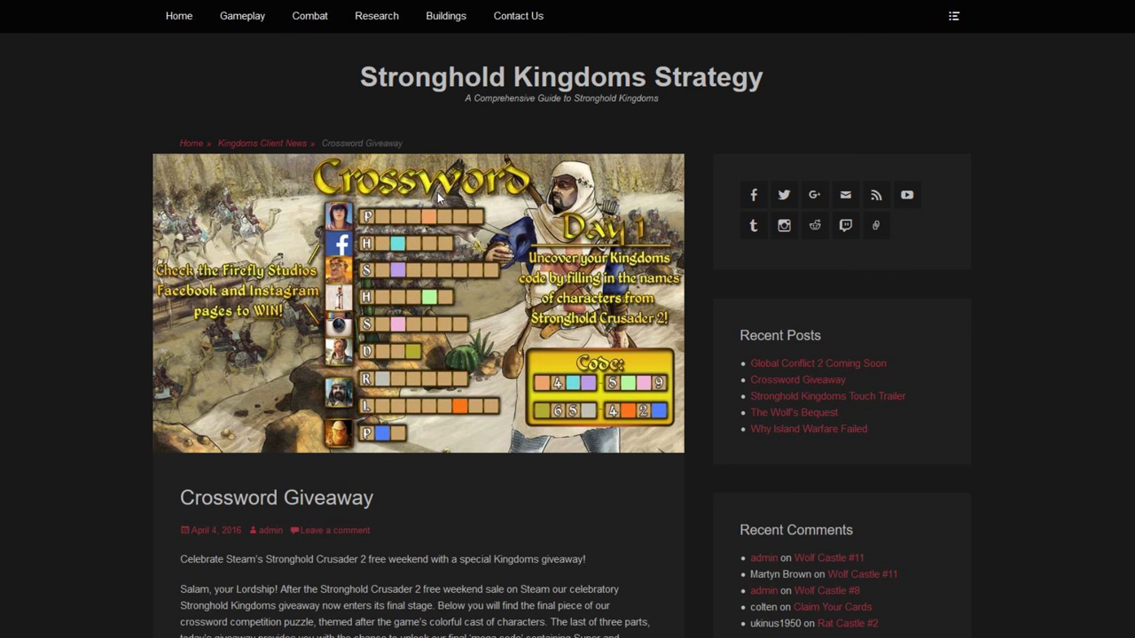
pyautogui.moveTo(1110, 204)
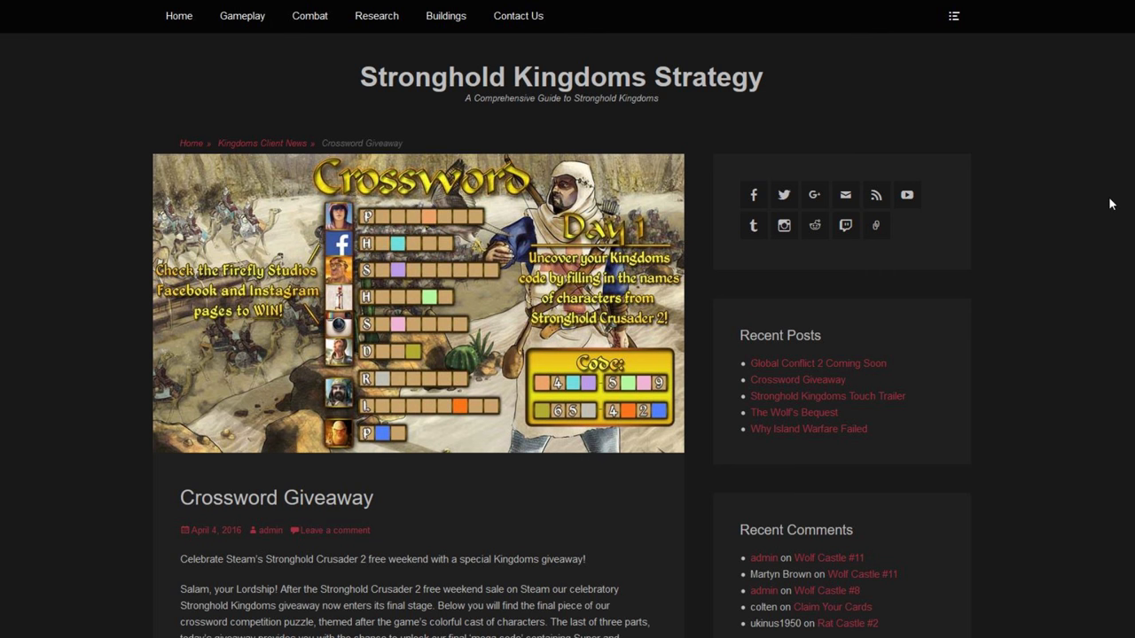
pyautogui.moveTo(1114, 263)
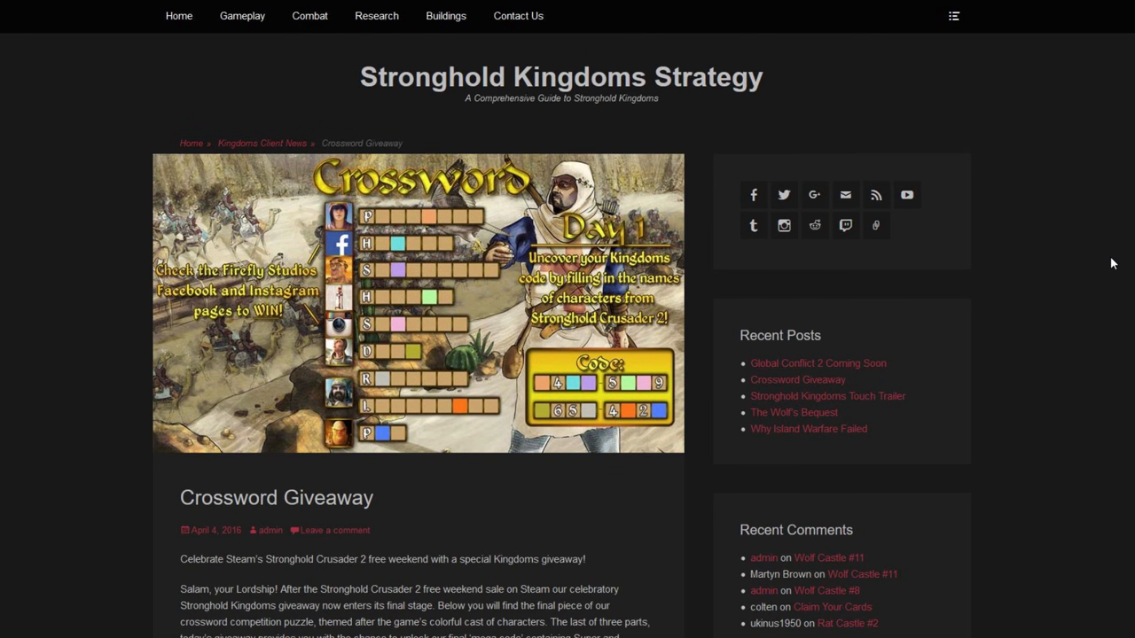
pyautogui.moveTo(327, 518)
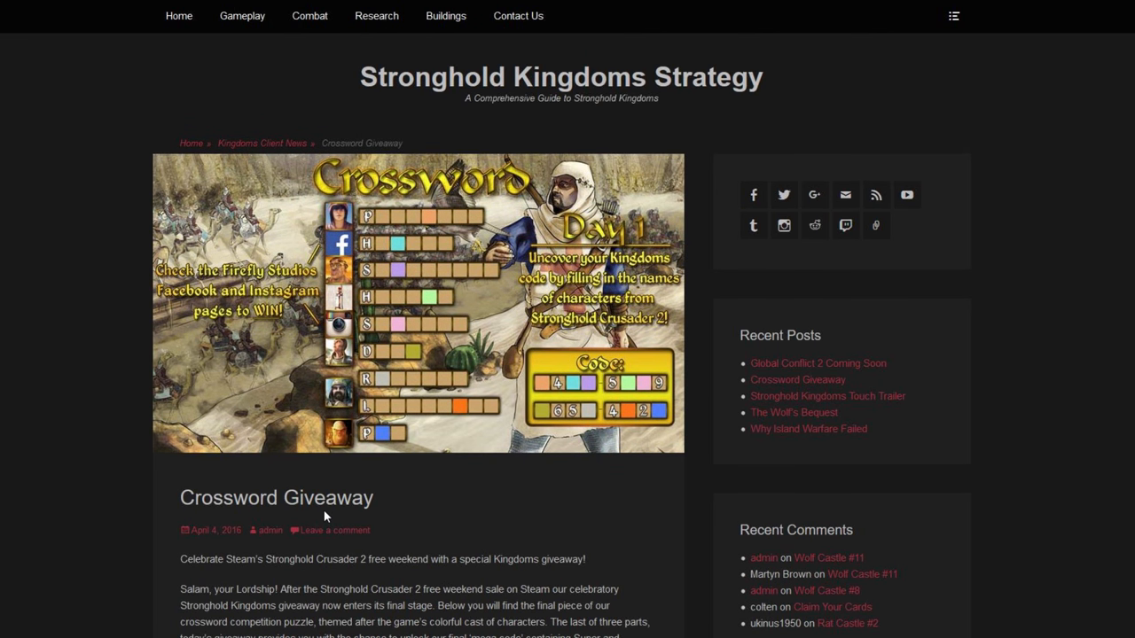
pyautogui.scroll(-3)
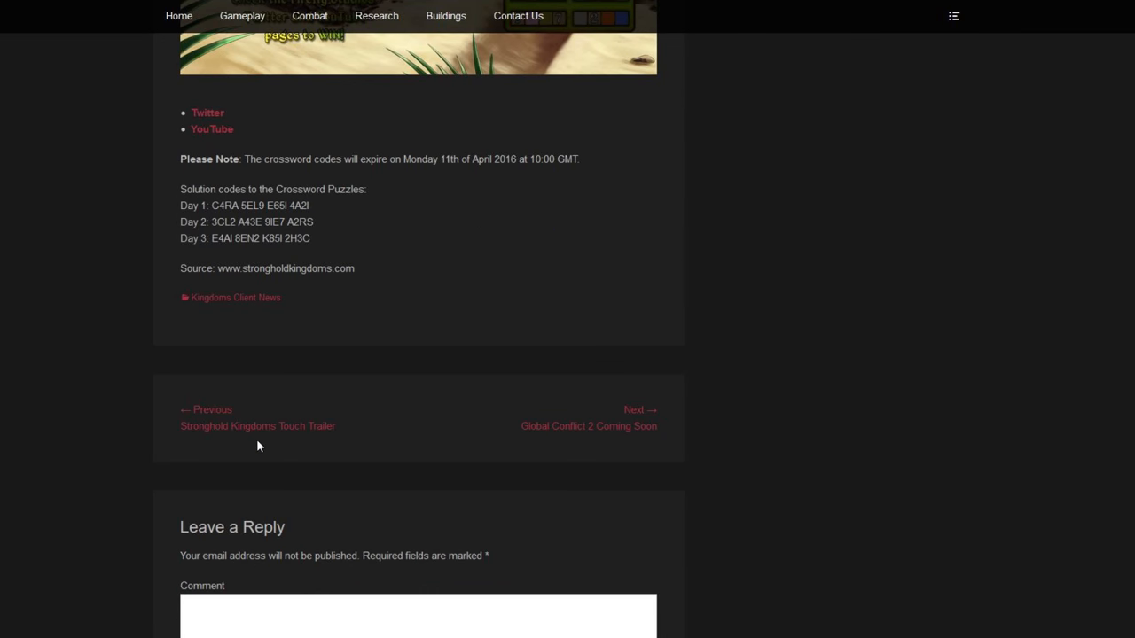
pyautogui.moveTo(217, 206)
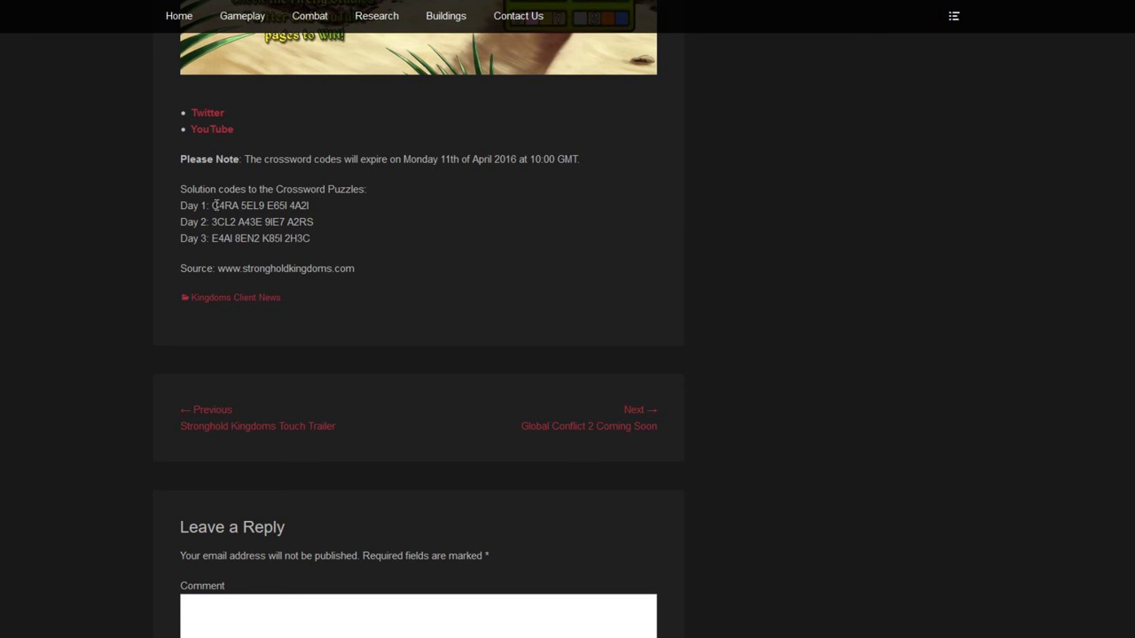
pyautogui.scroll(3)
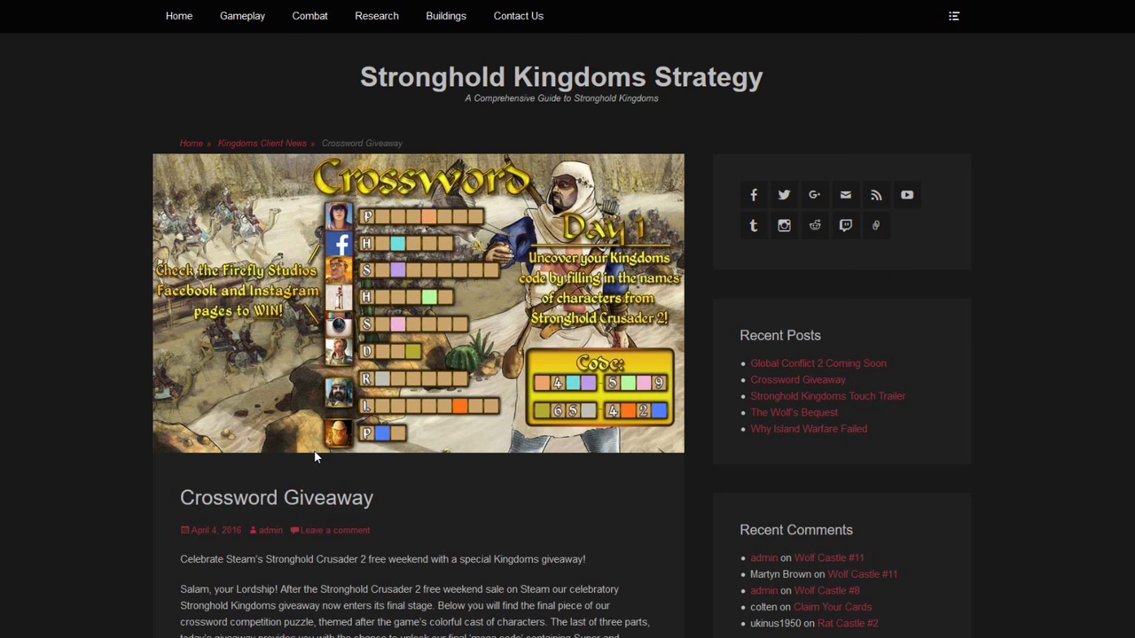
pyautogui.scroll(-3)
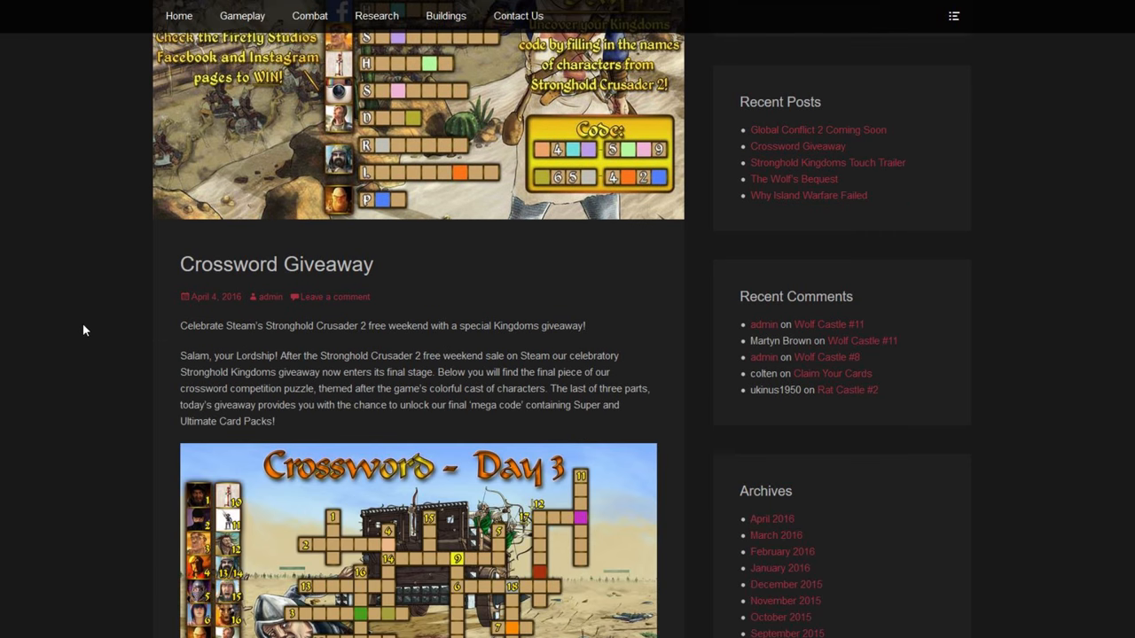
pyautogui.scroll(-3)
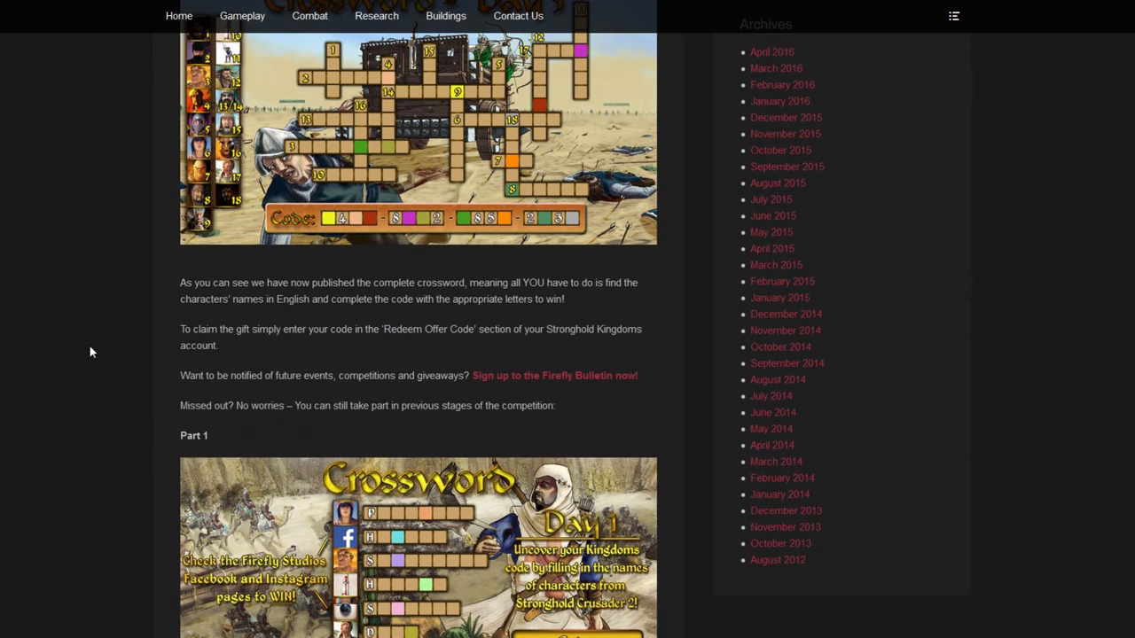
pyautogui.scroll(-3)
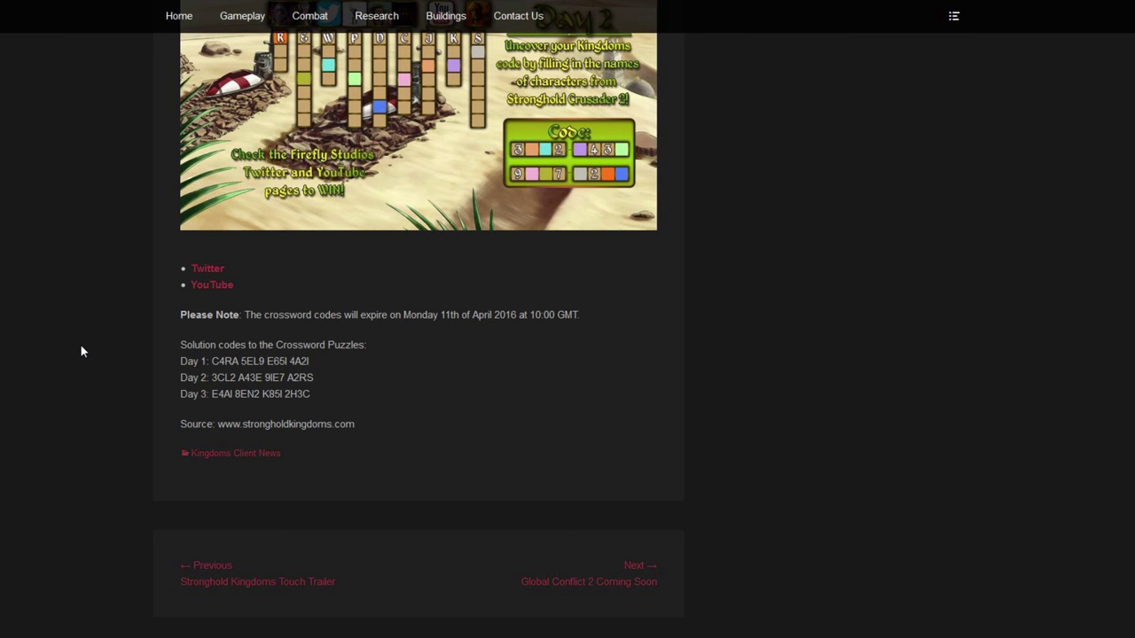
pyautogui.moveTo(461, 333)
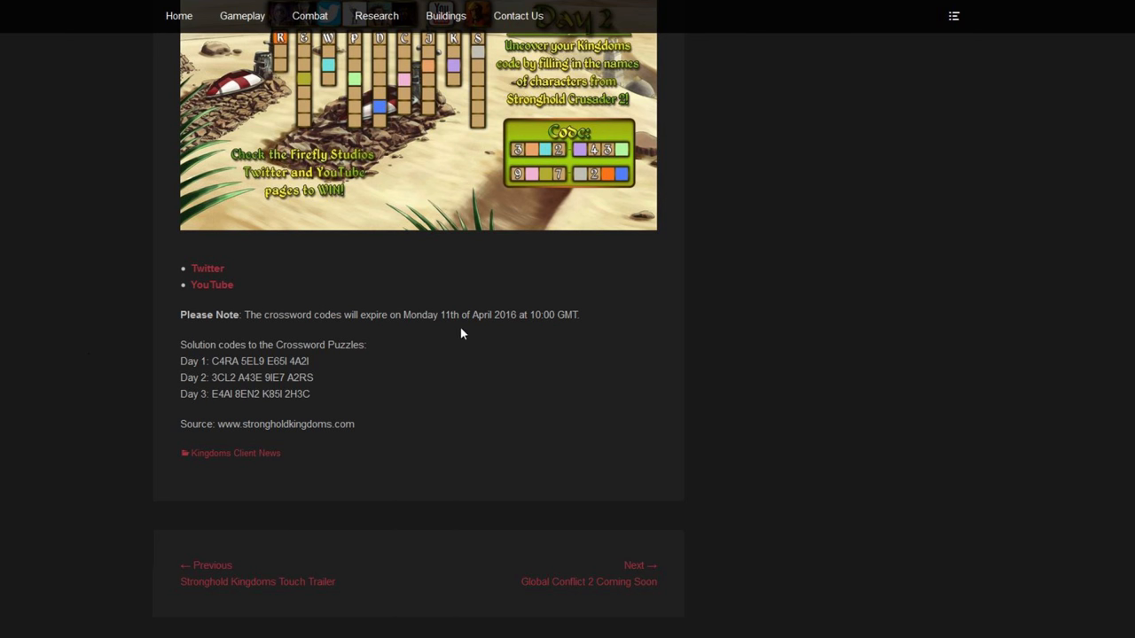
pyautogui.moveTo(424, 401)
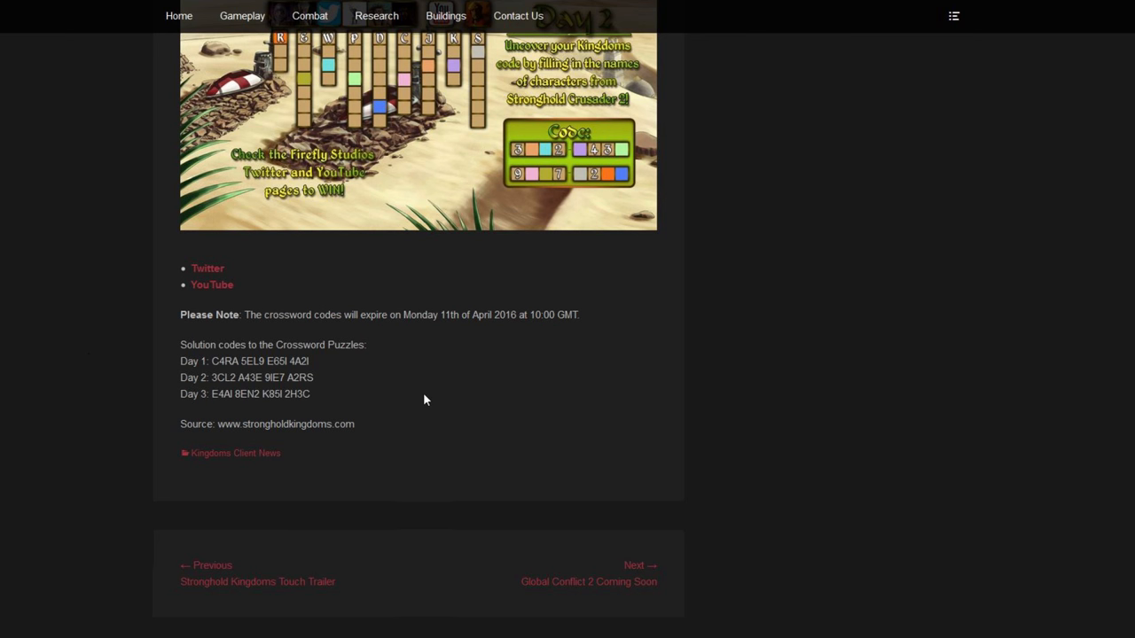
pyautogui.moveTo(995, 564)
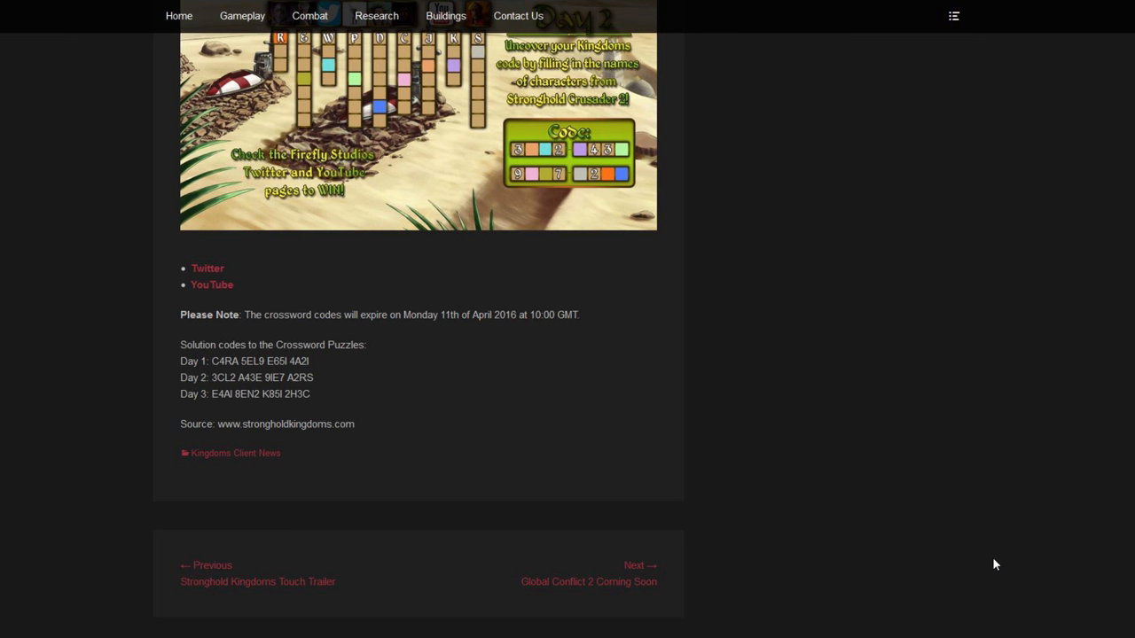
pyautogui.moveTo(922, 494)
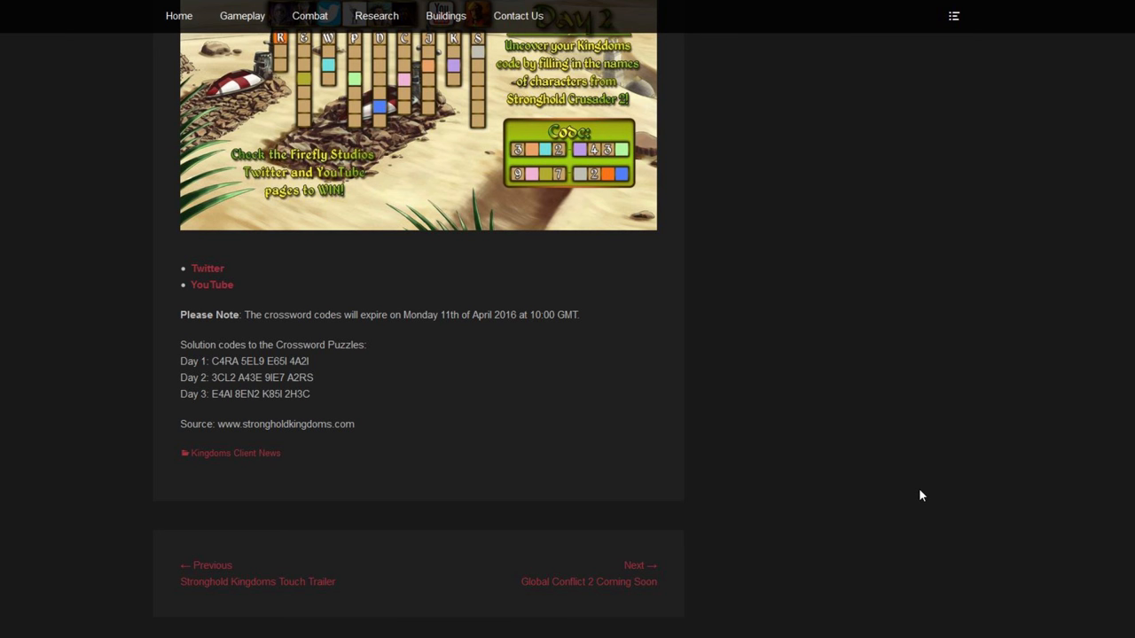
pyautogui.moveTo(859, 479)
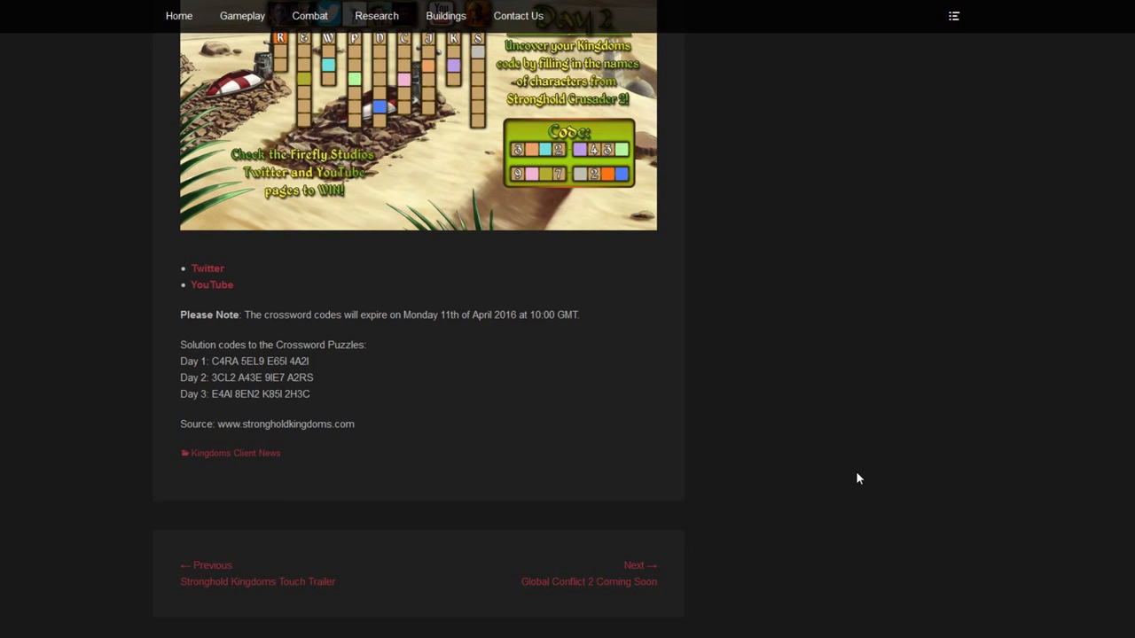